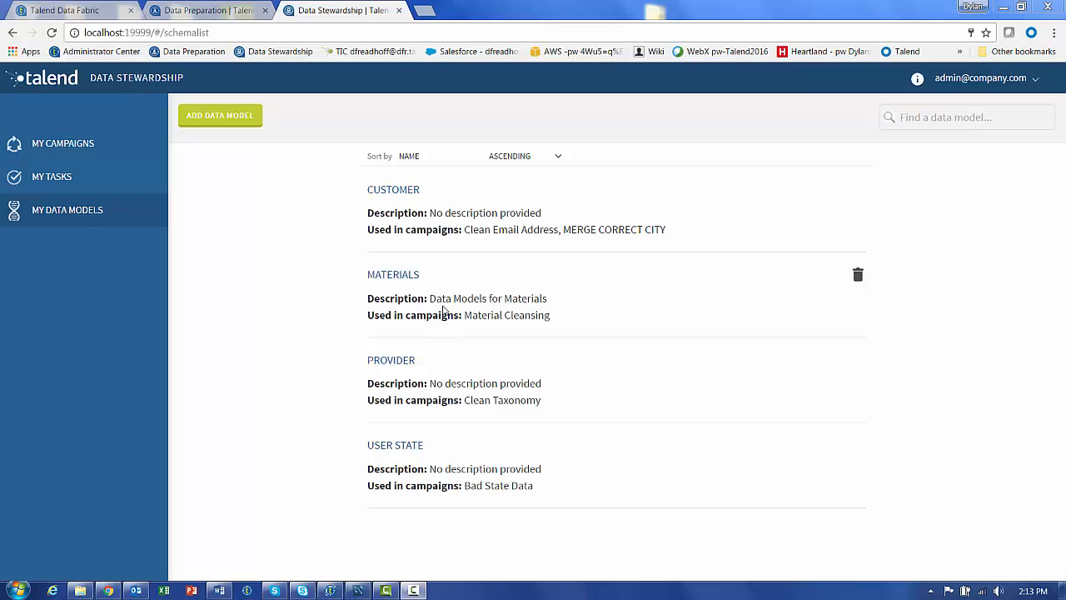
Inspect the CUSTOMER data model's attributes, cancel without changes, and go to My Campaigns
click(393, 190)
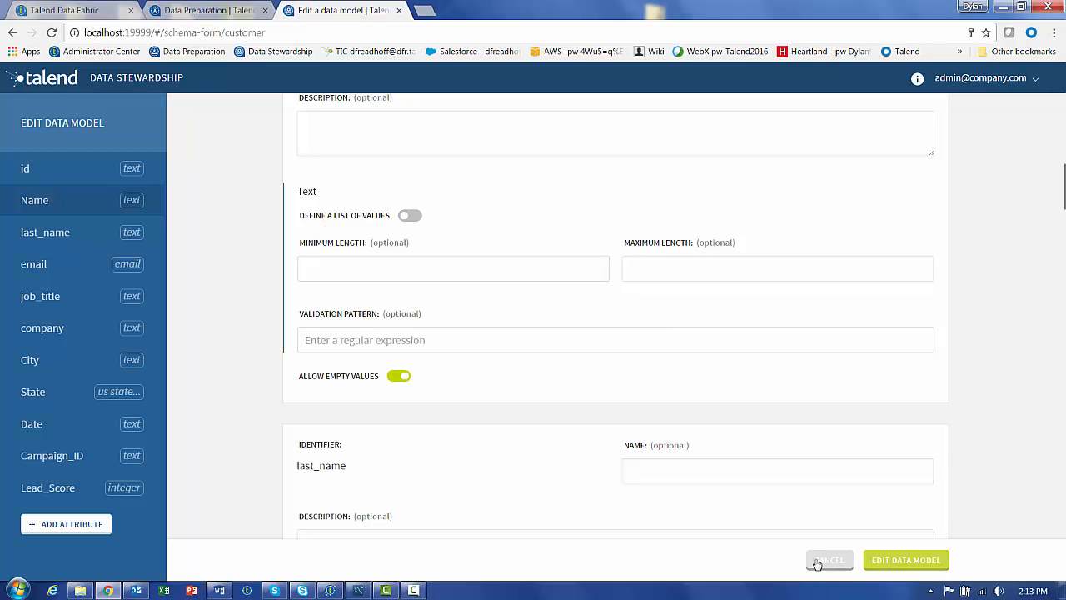
click(828, 560)
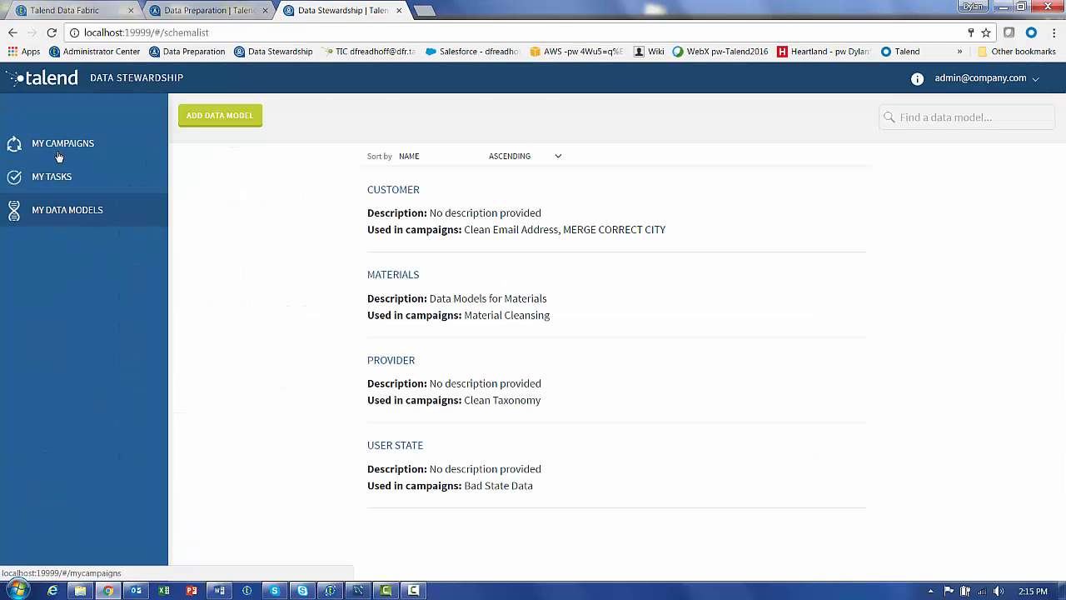
click(63, 143)
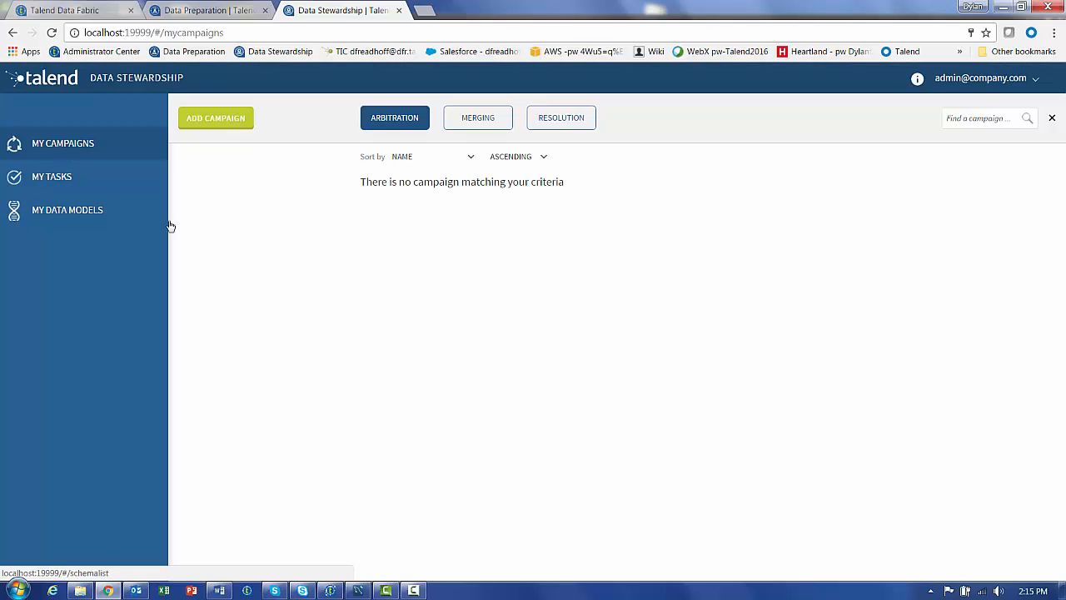
Create a new campaign named 'Add Gender' with a description about adding gender
click(217, 117)
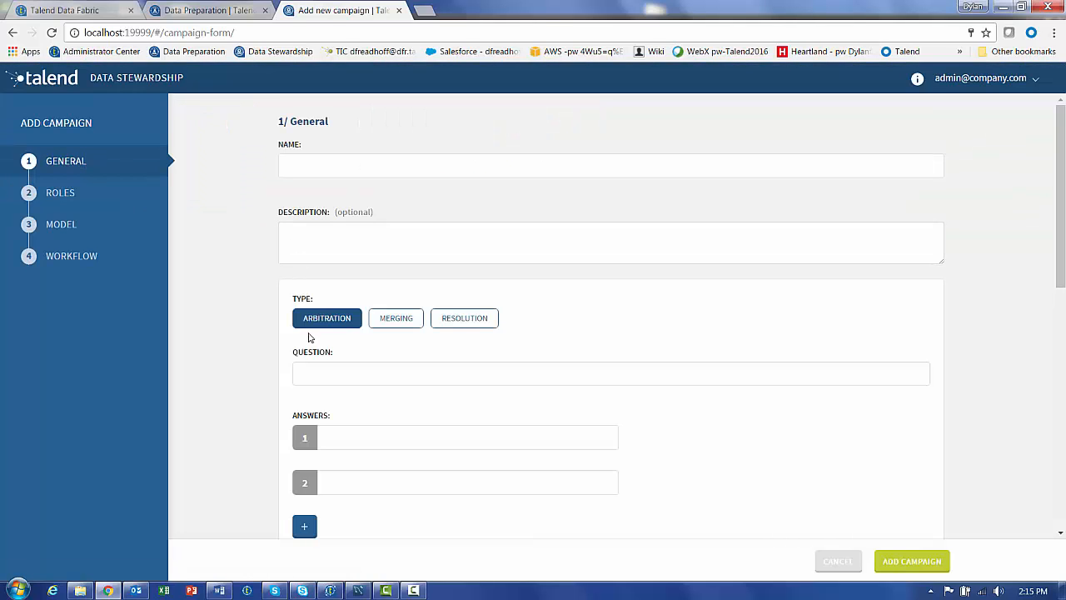
click(609, 165)
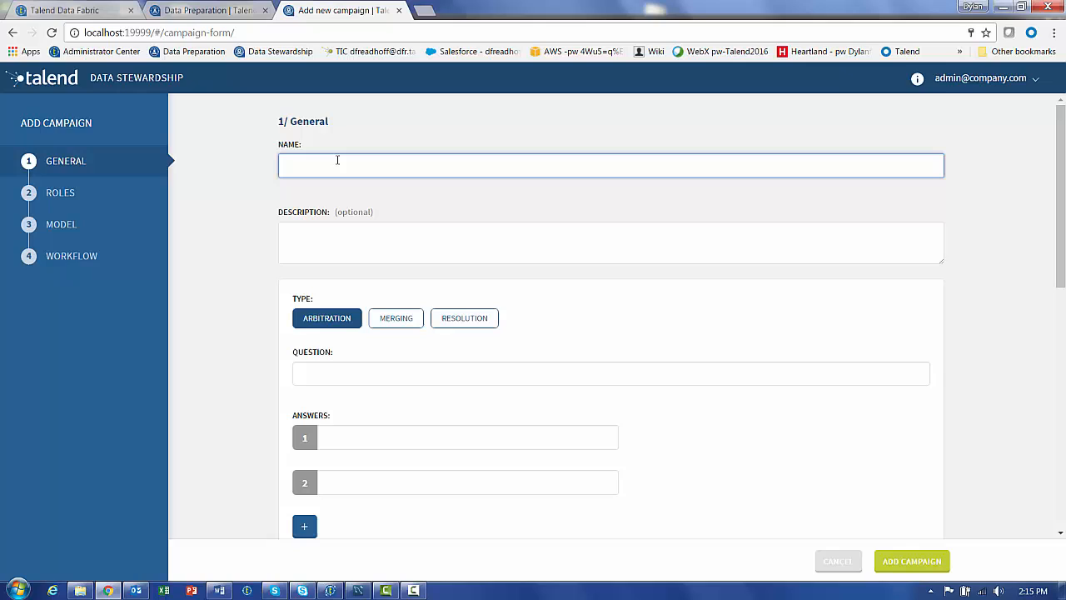
text(Add Gender)
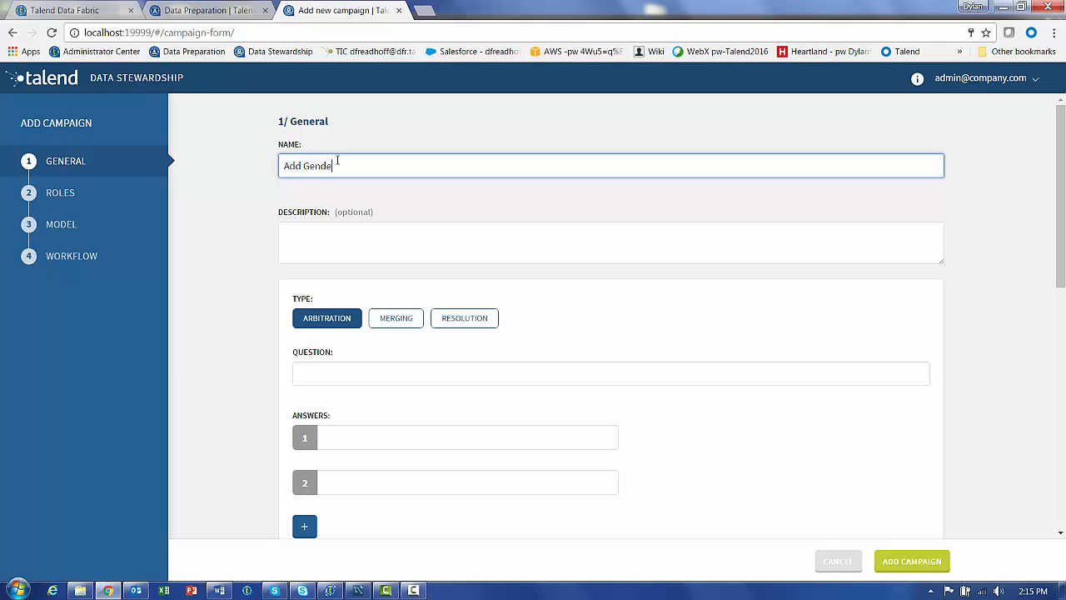
click(609, 243)
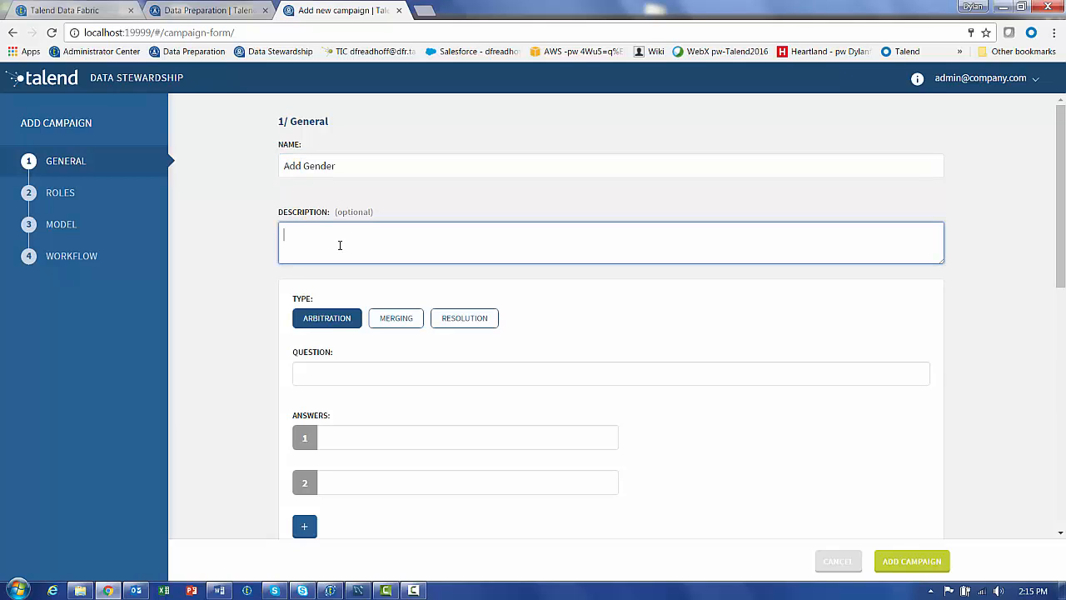
text(Add the Gender)
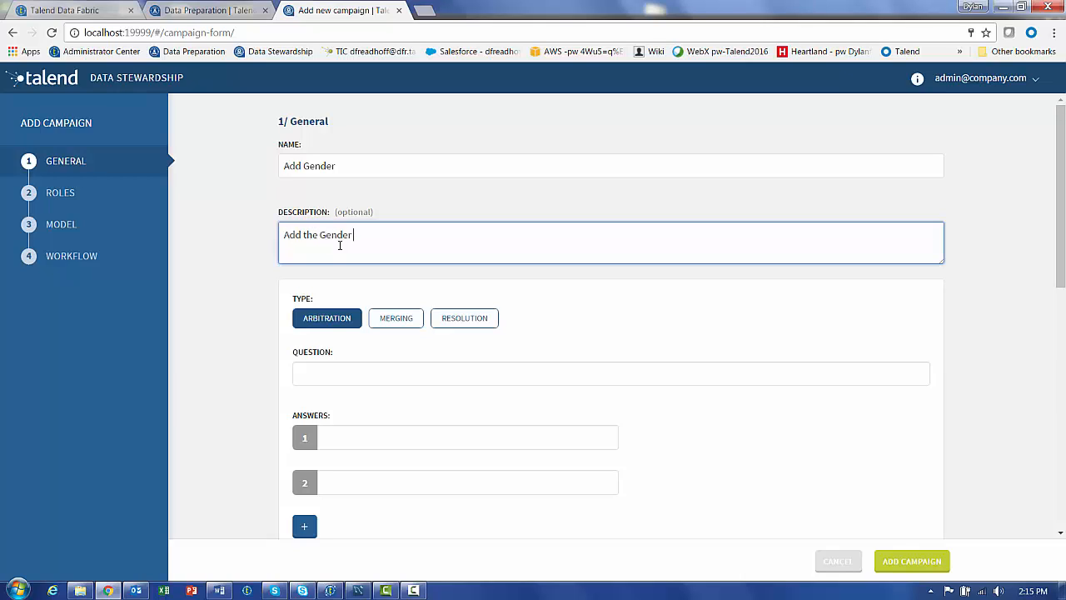
text(to every row)
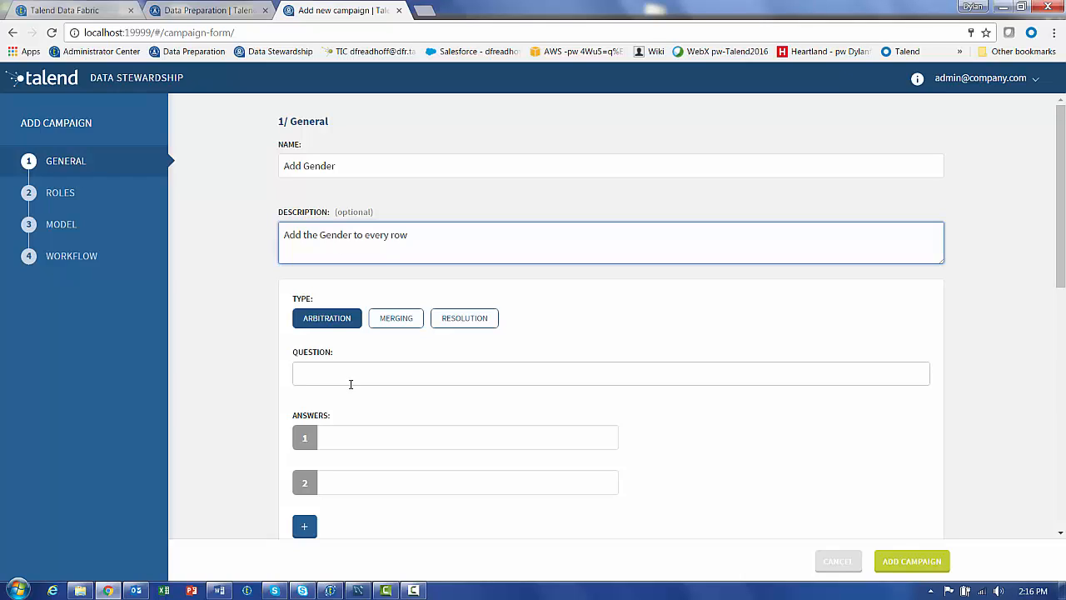
Set the arbitration question to 'Gender' with answers 'Male' and 'Female'
click(610, 373)
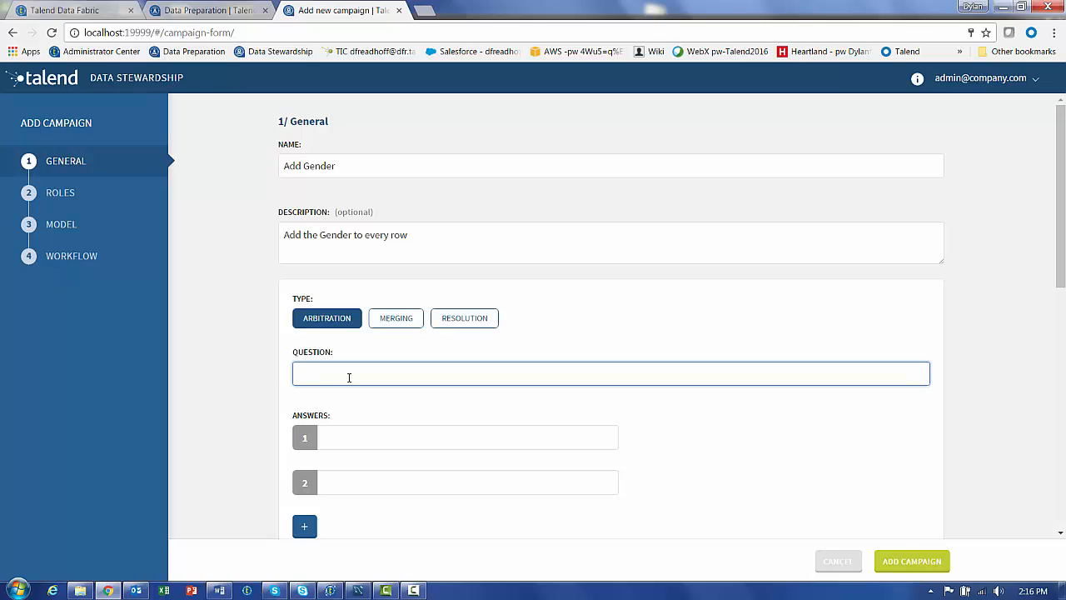
text(Gender)
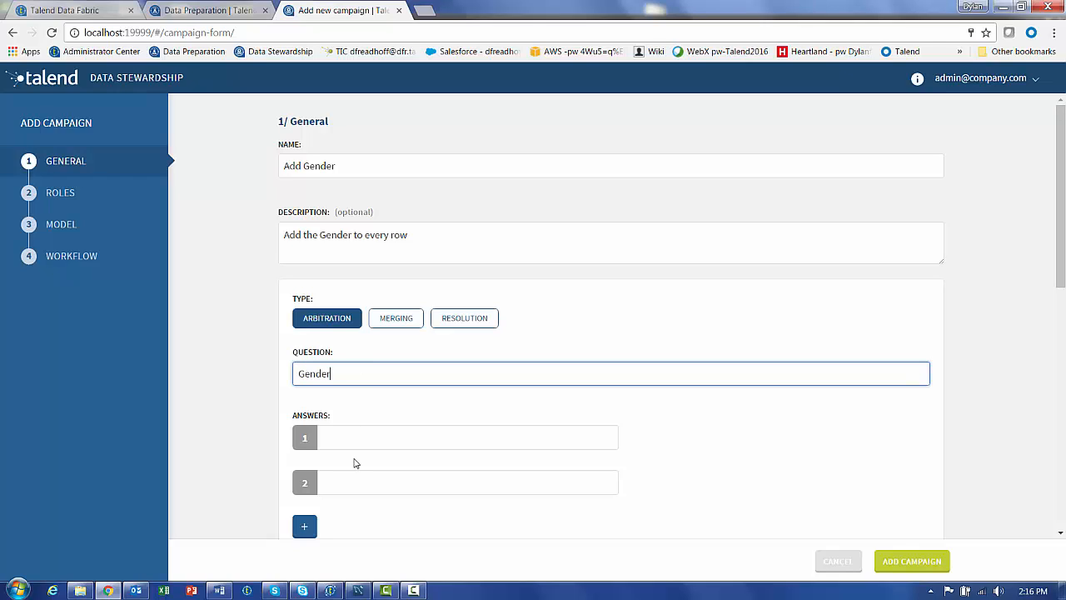
text(Male)
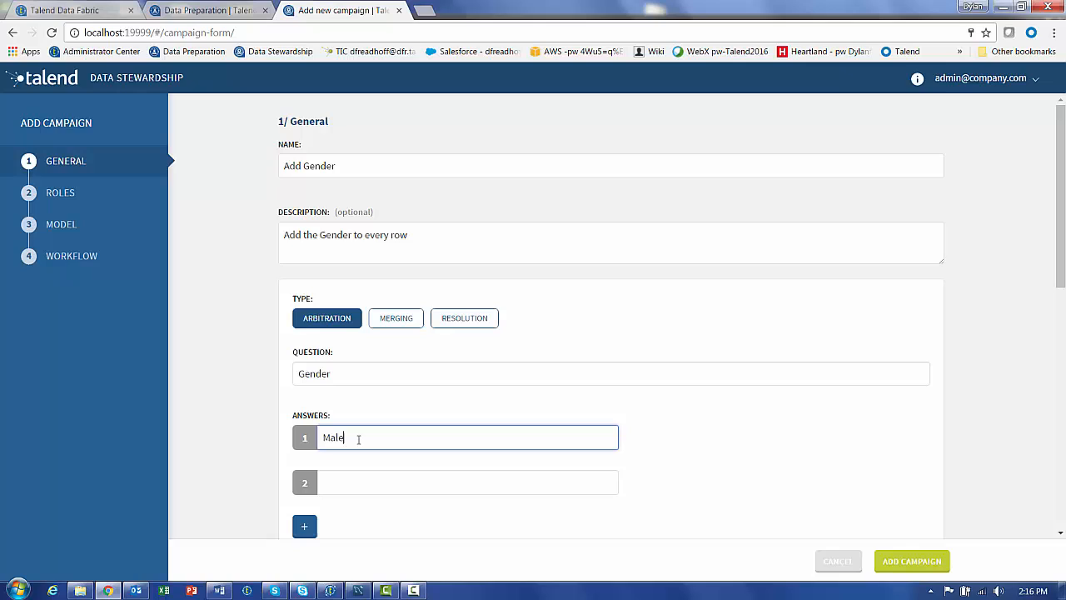
click(467, 483)
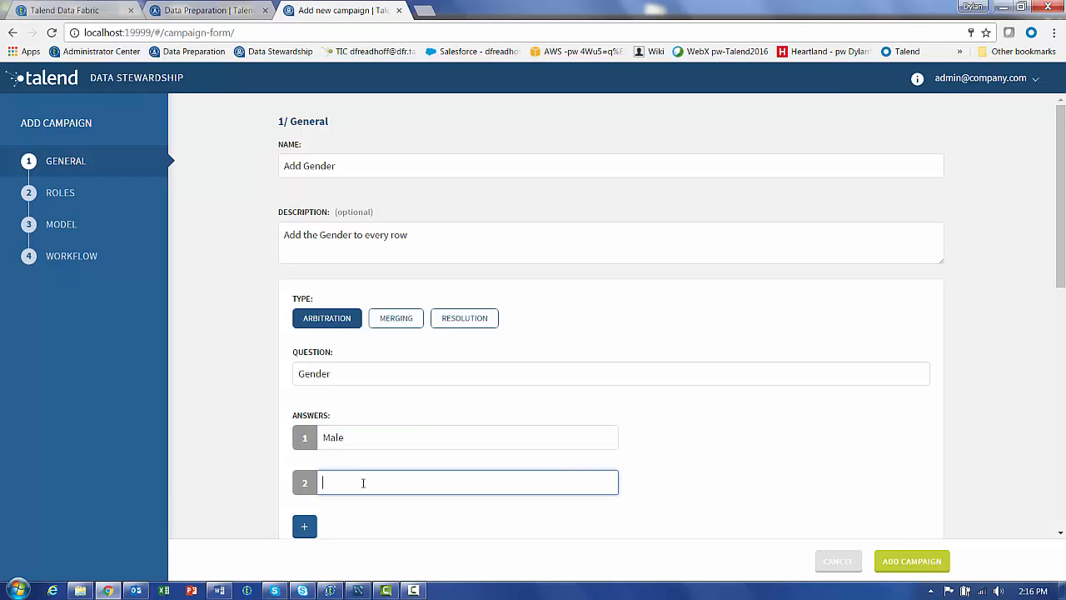
text(Fema)
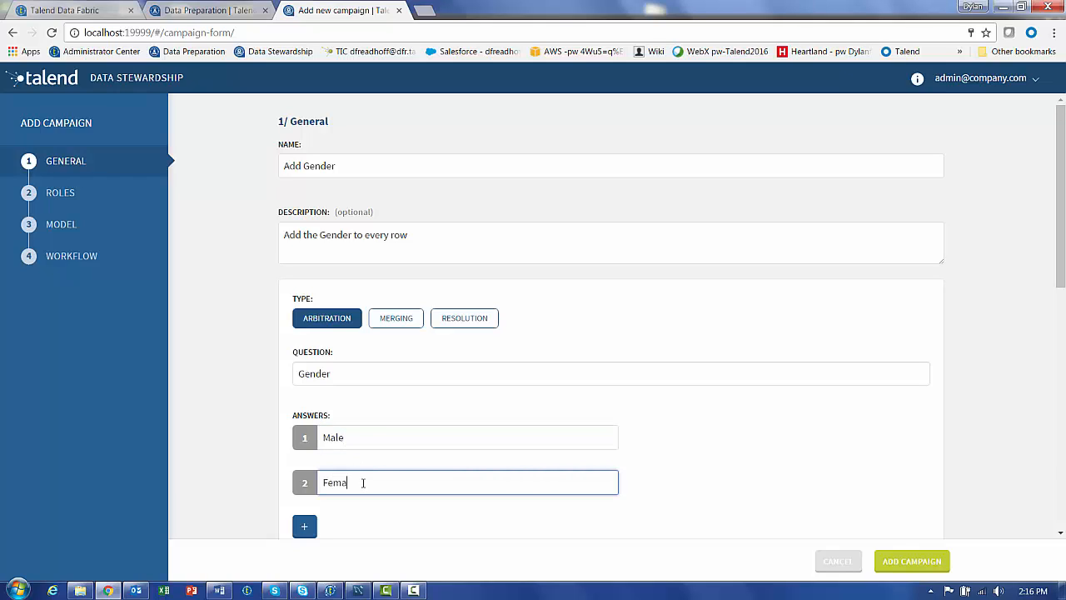
text(le)
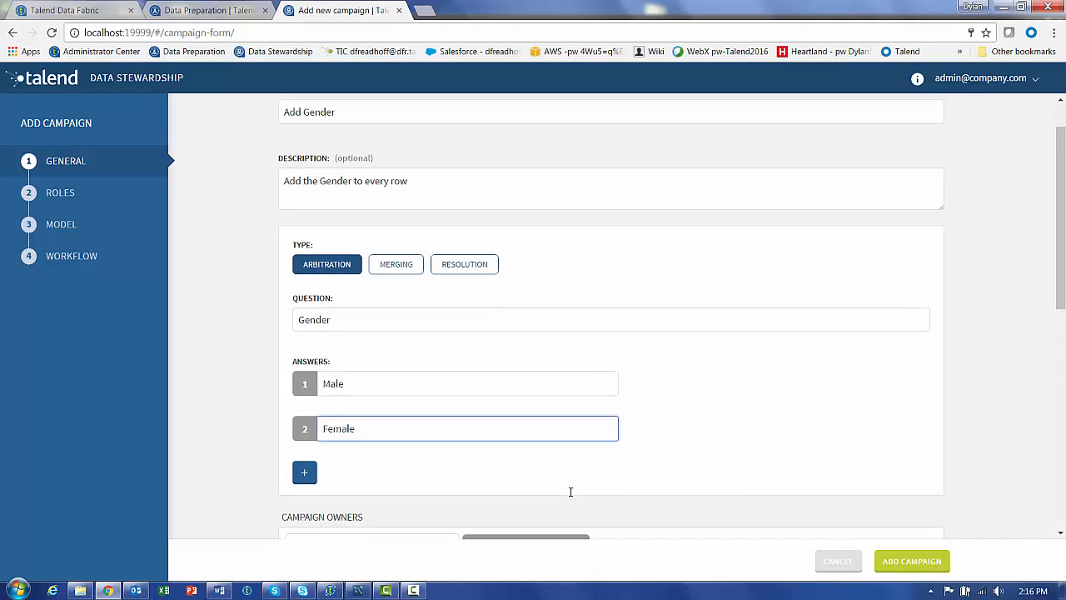
Add stewards to the campaign roles and base it on the Customer data model
scroll(down, 3)
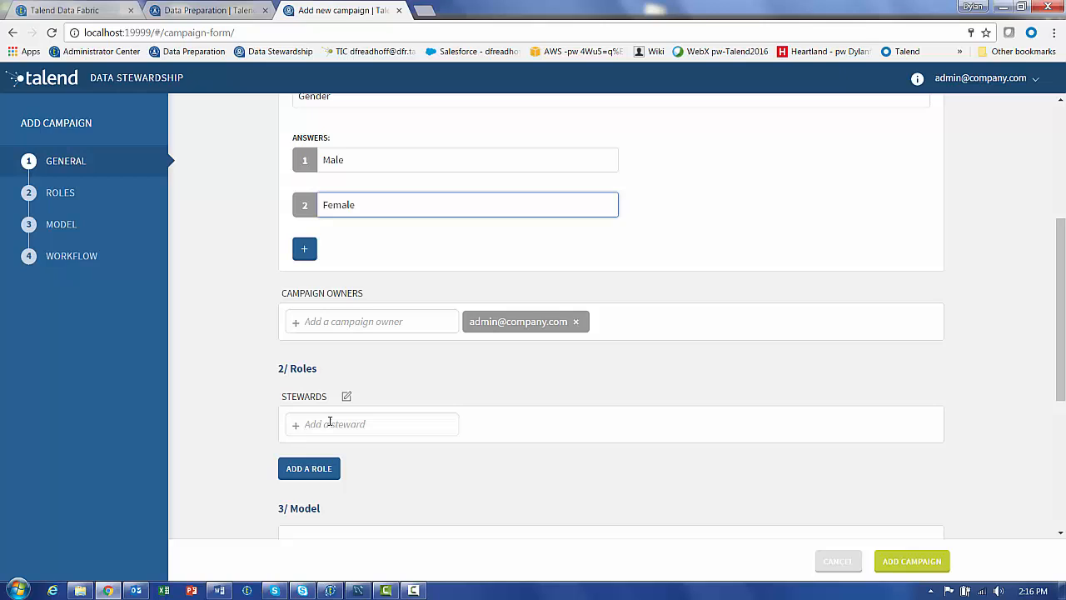
click(371, 423)
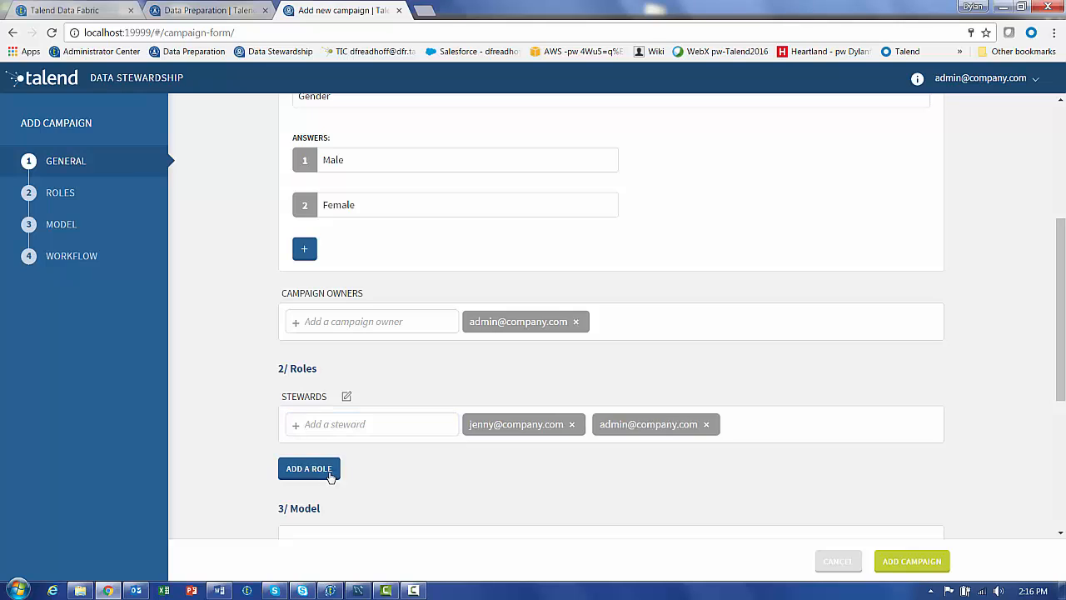
scroll(down, 3)
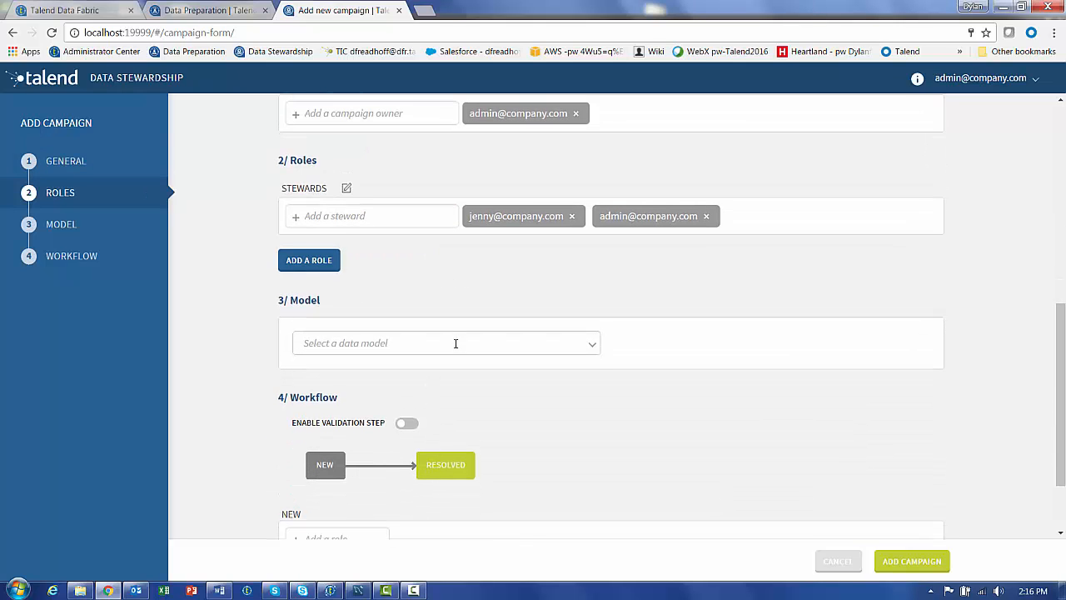
click(446, 343)
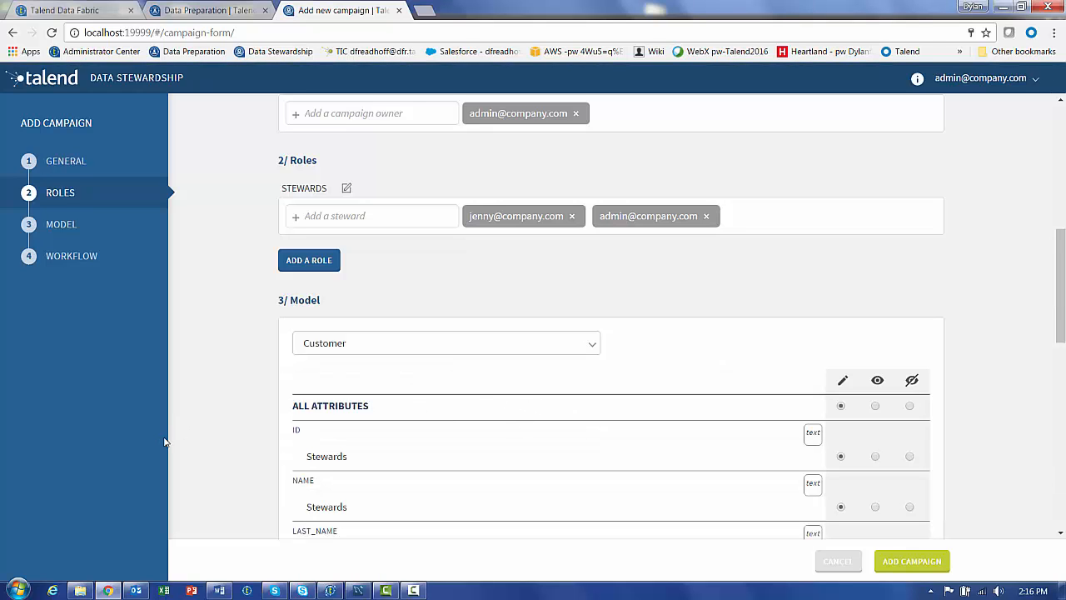
Assign the Stewards role to the workflow's New and Resolved steps
scroll(down, 3)
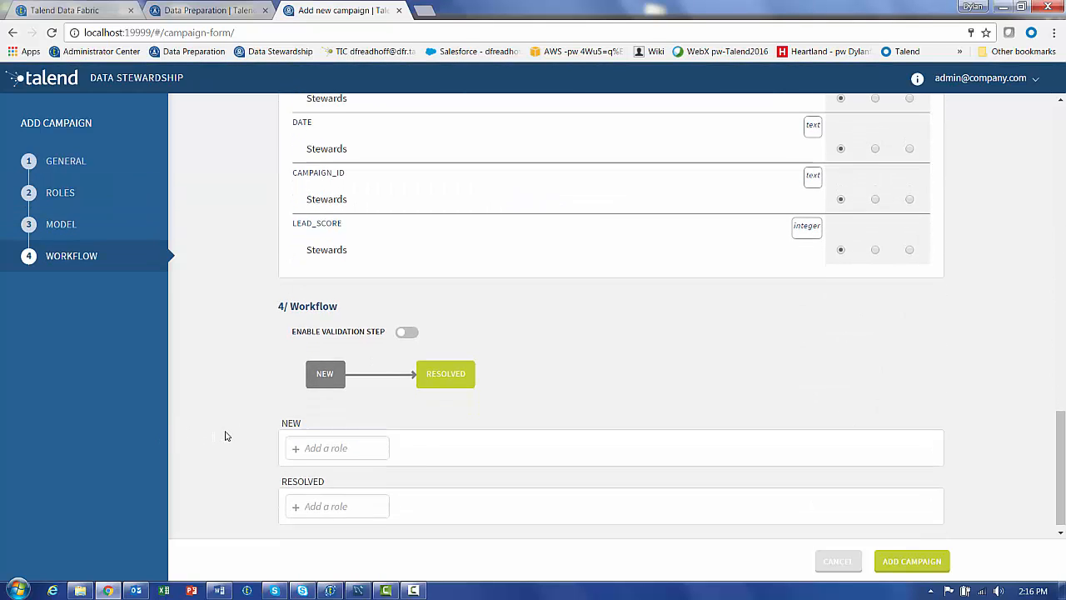
scroll(down, 3)
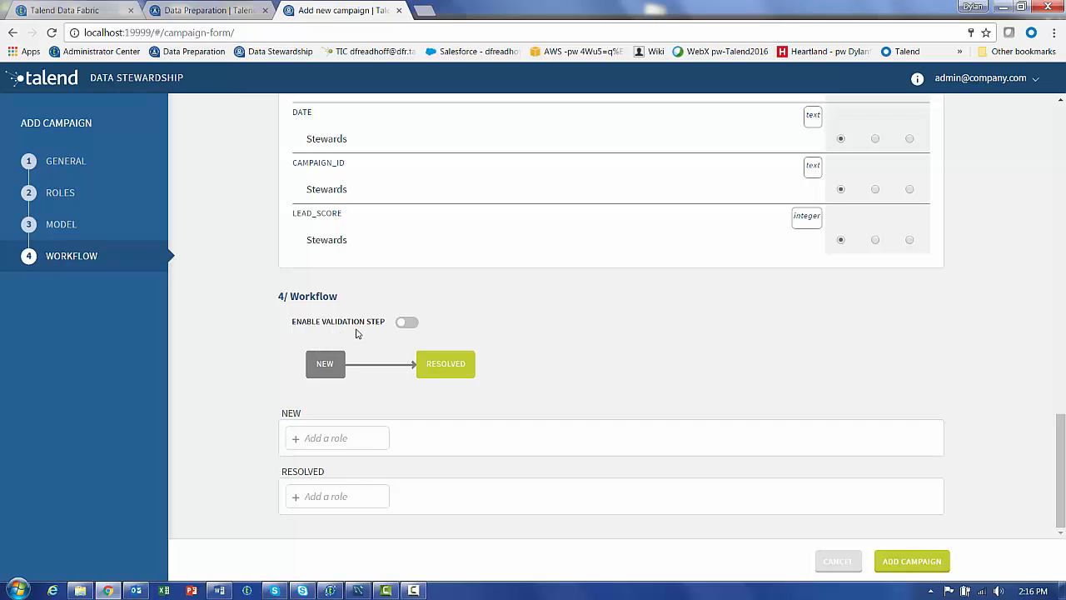
click(337, 436)
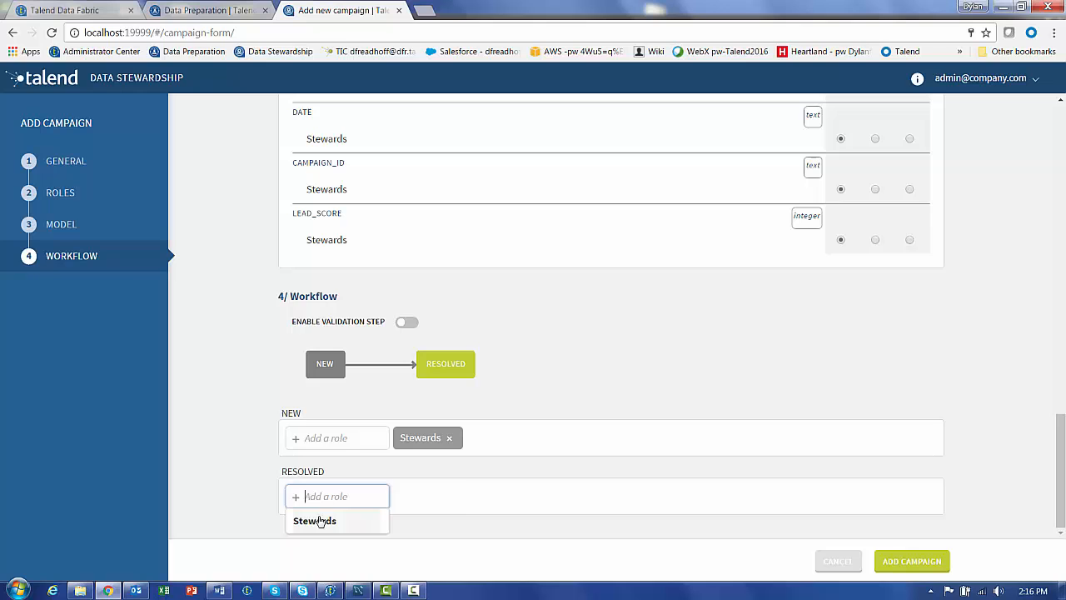
click(911, 560)
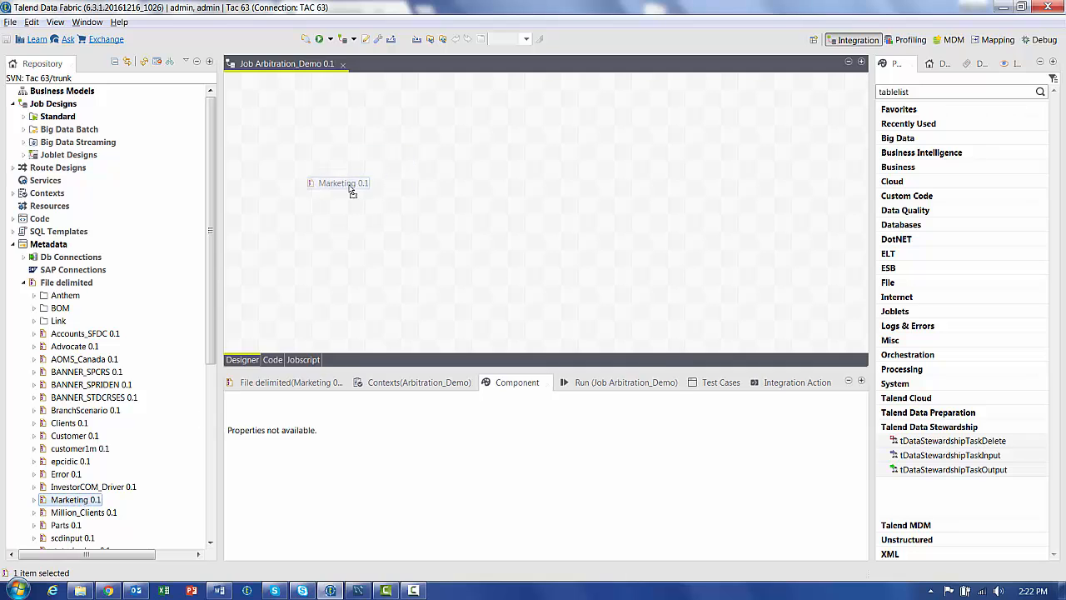
Place the Marketing file input and a tDataStewardshipTaskOutput component in the job
drag(77, 500, 357, 183)
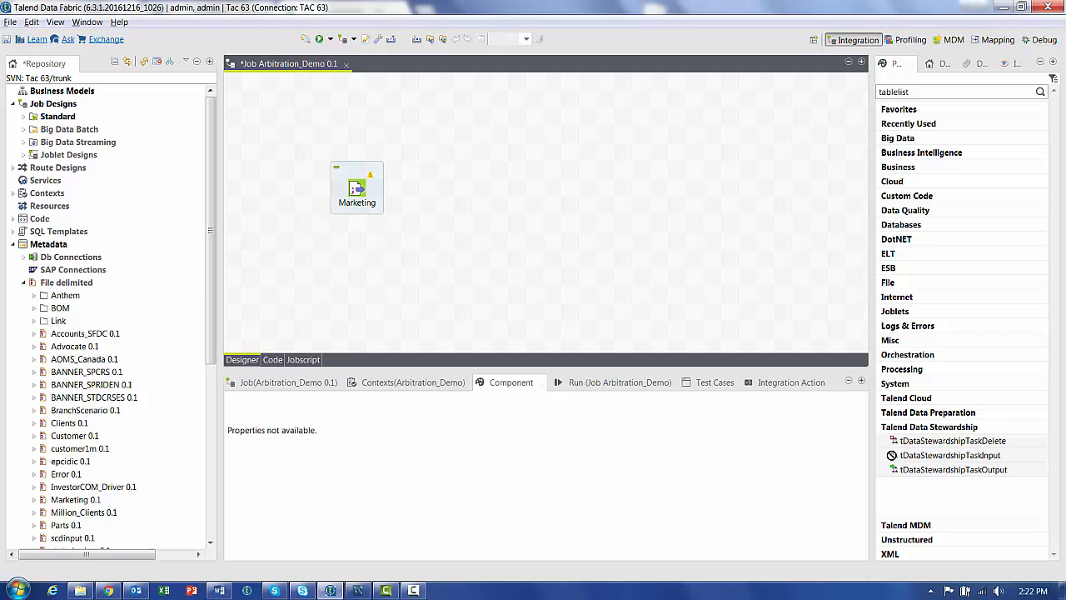
drag(953, 470, 553, 186)
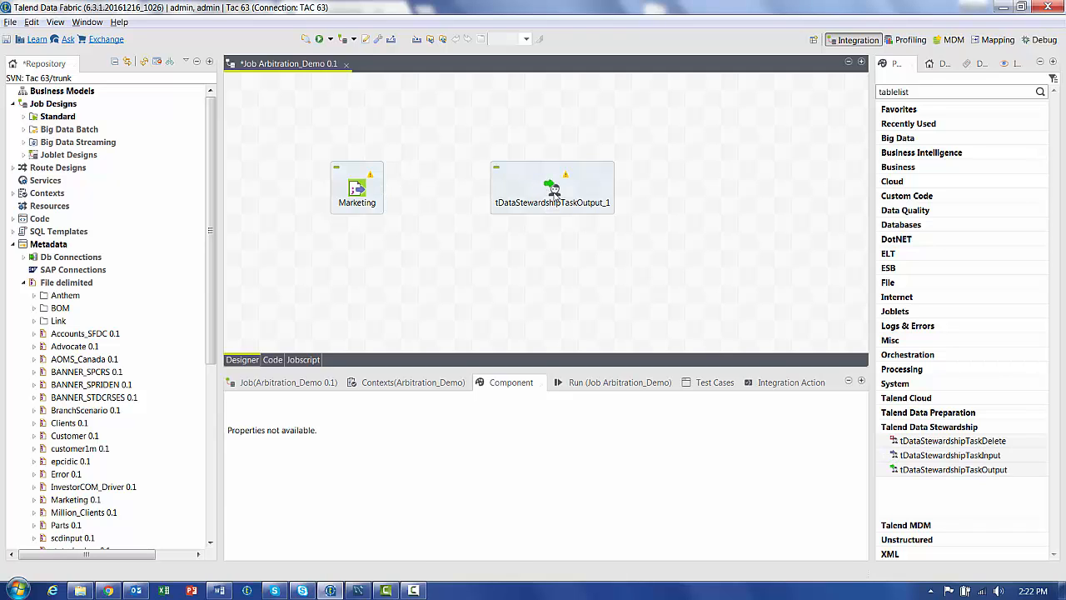
click(553, 185)
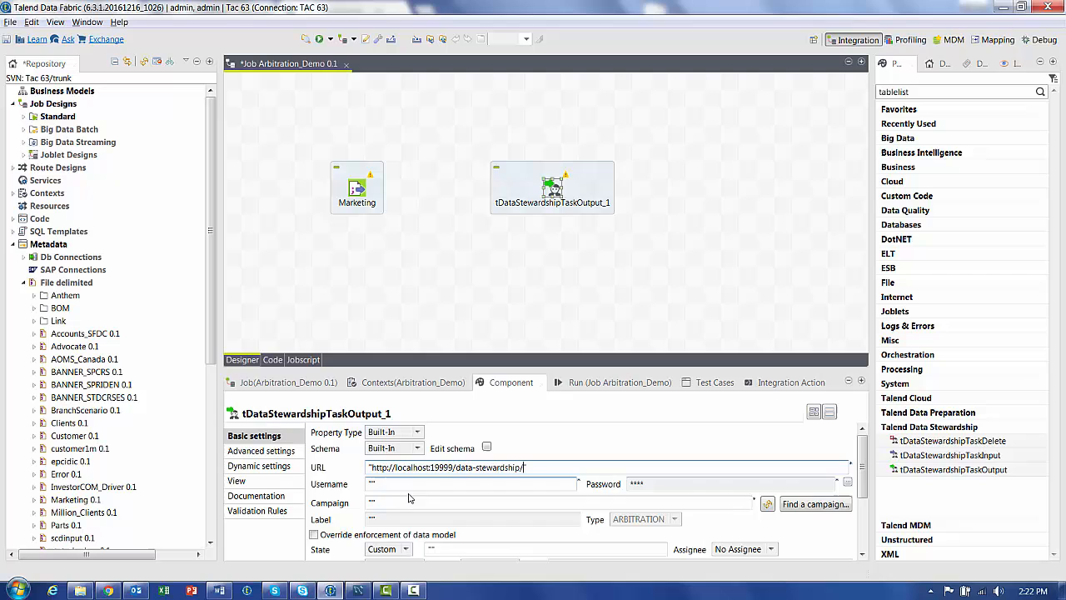
Enter the stewardship server username and password for the task output component
text(admin@)
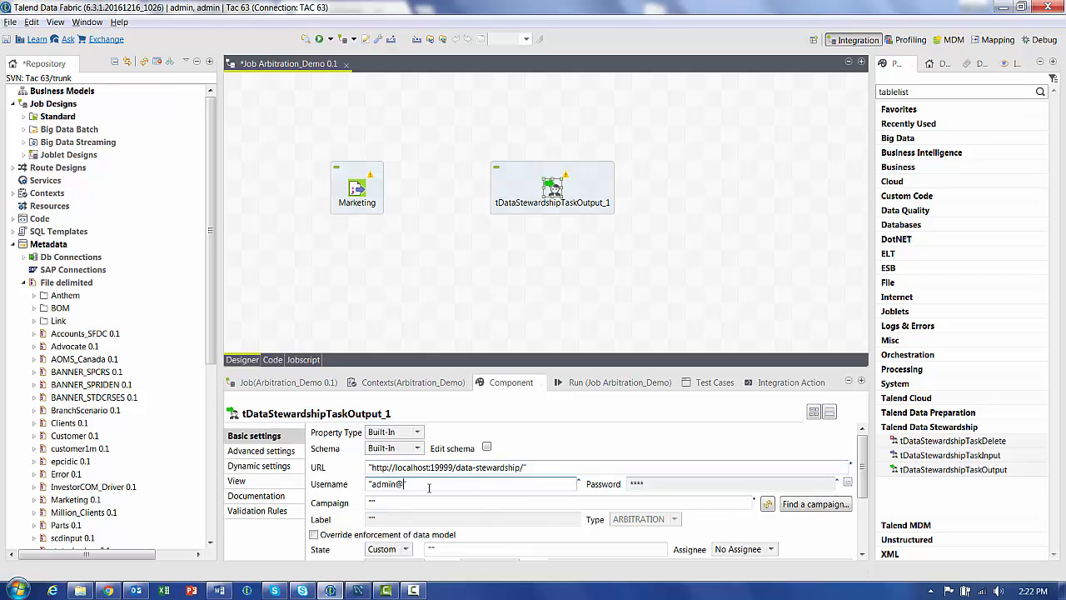
text(company.com")
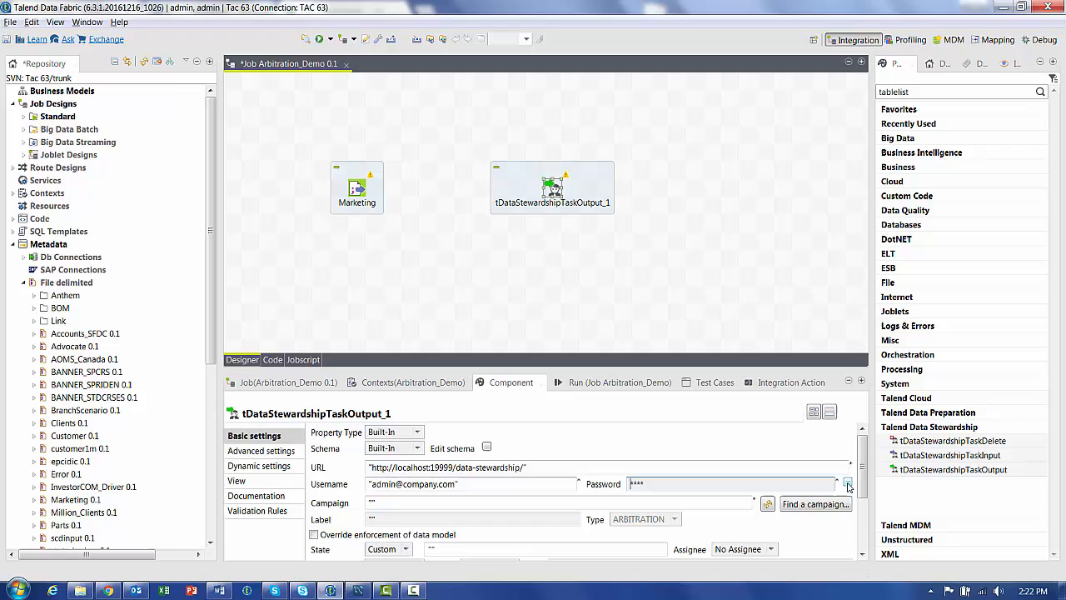
click(848, 483)
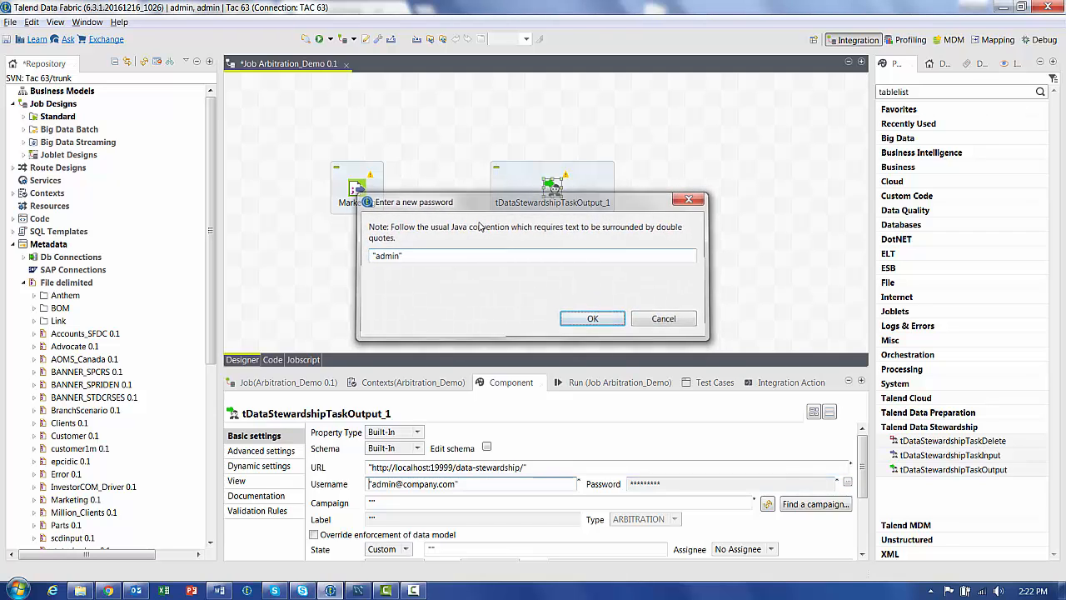
click(593, 318)
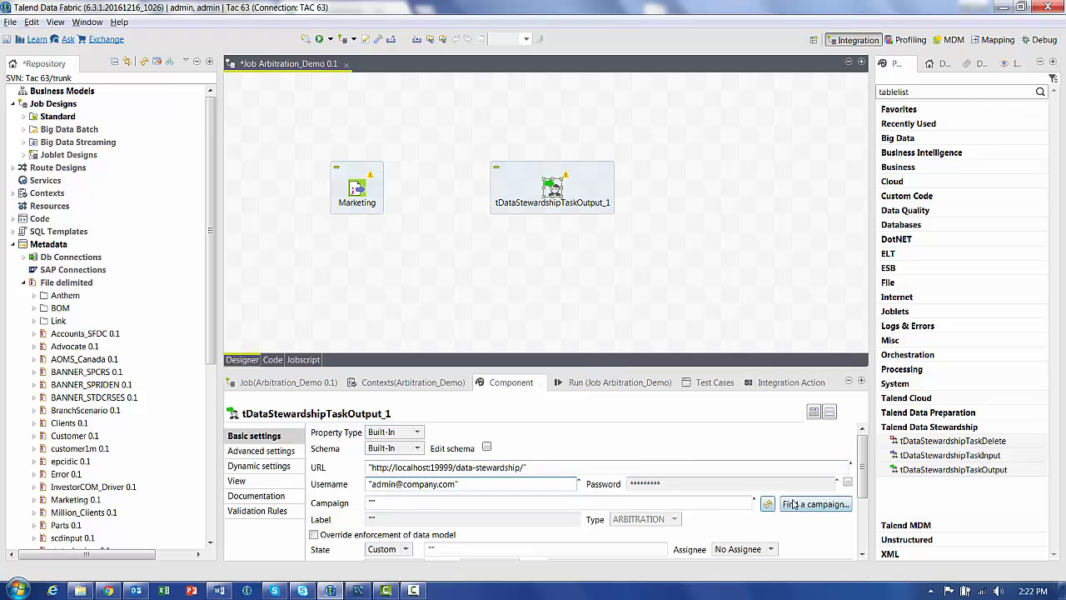
Target the Add Gender campaign and review its customer column schema without changes
click(814, 503)
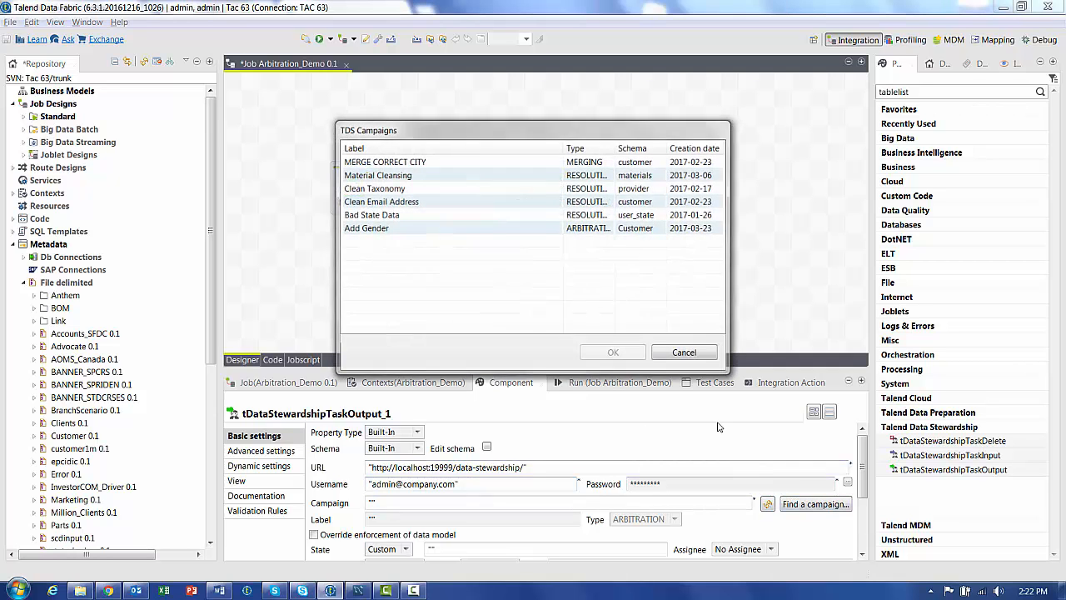
click(366, 227)
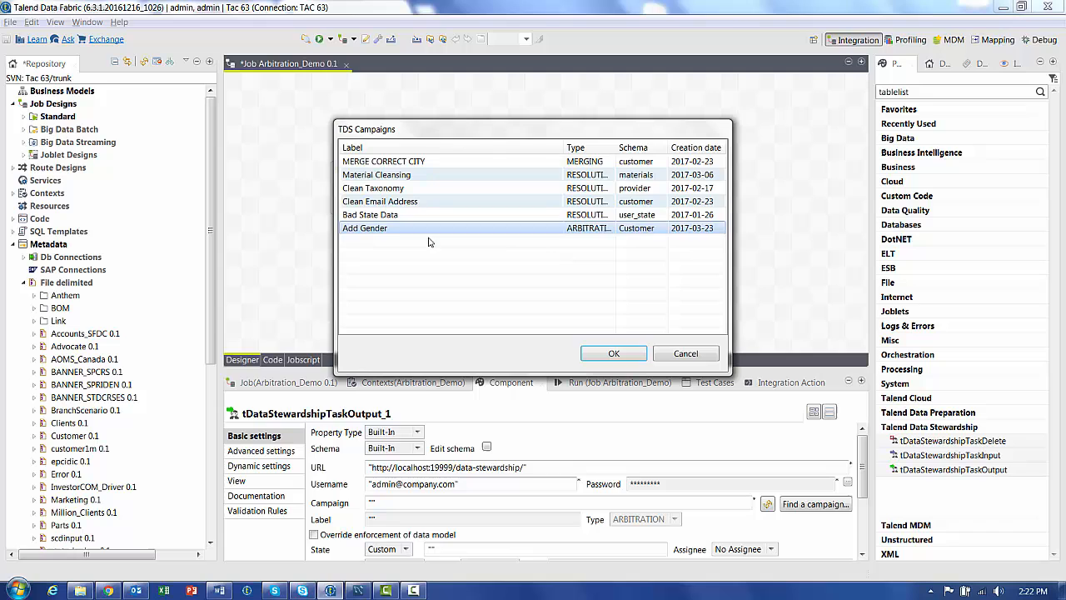
click(614, 353)
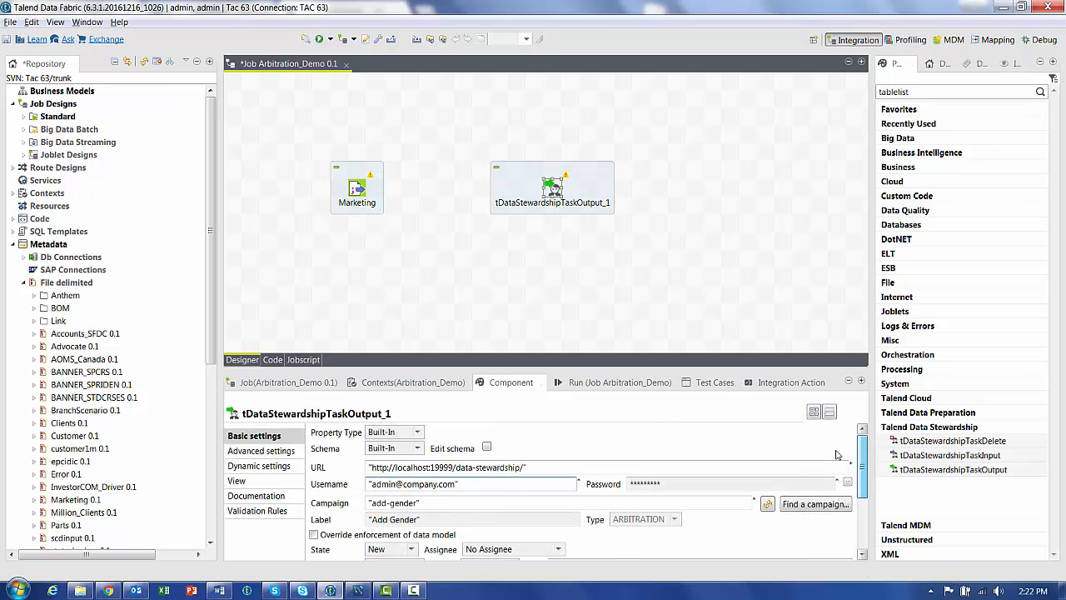
click(487, 448)
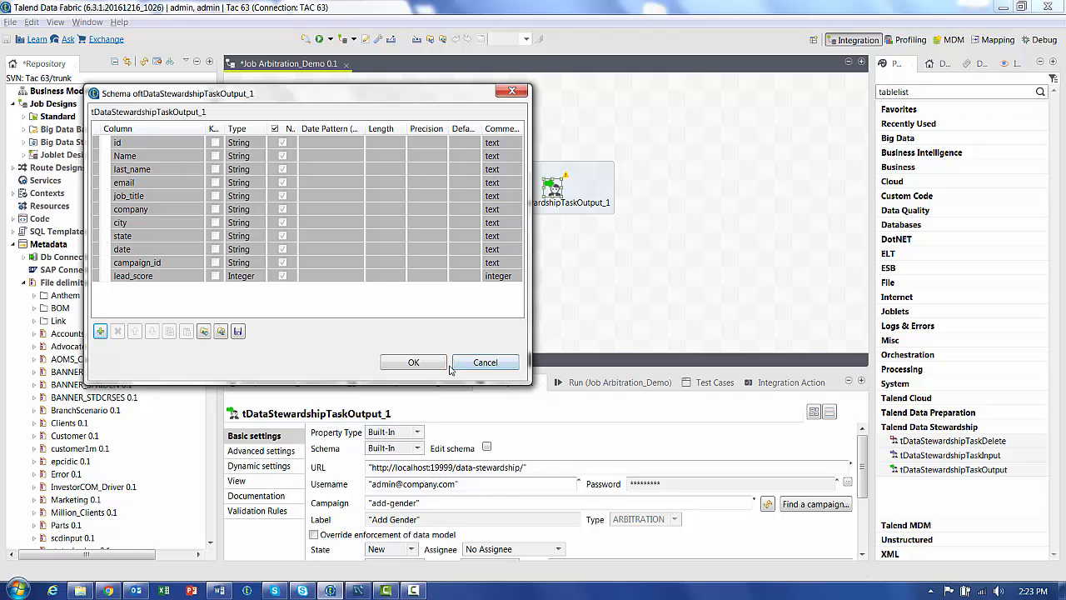
click(413, 361)
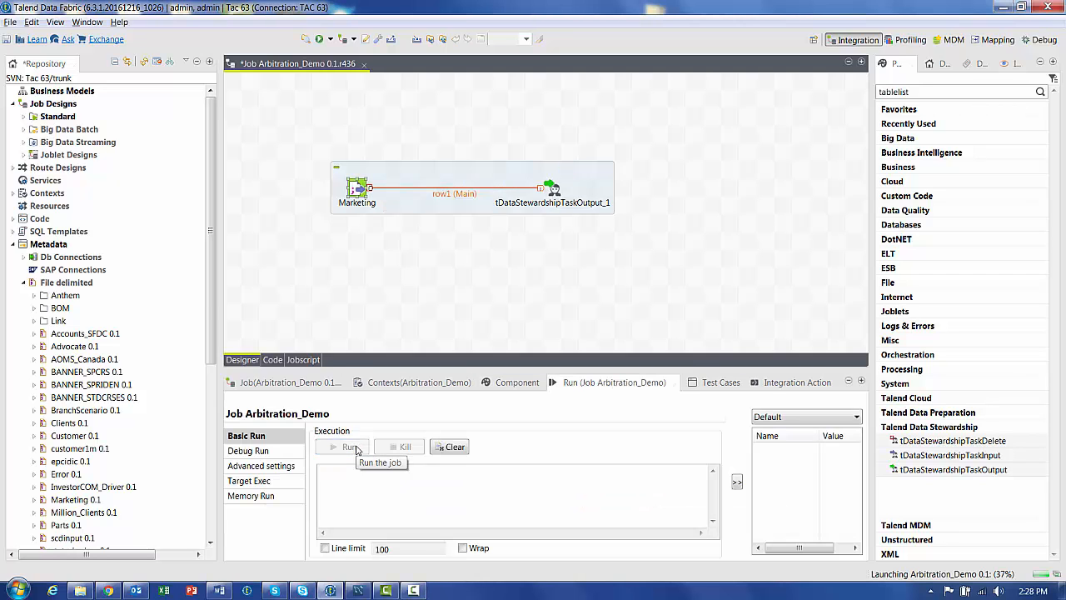
Run the Arbitration_Demo job to push Marketing records as campaign tasks
click(348, 446)
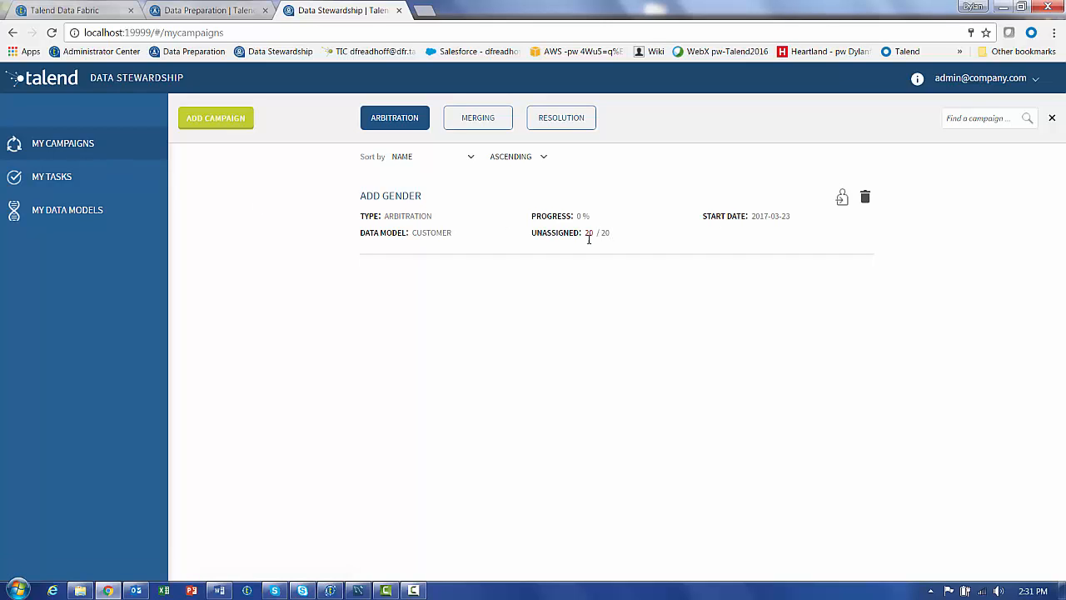
mouse_move(52, 177)
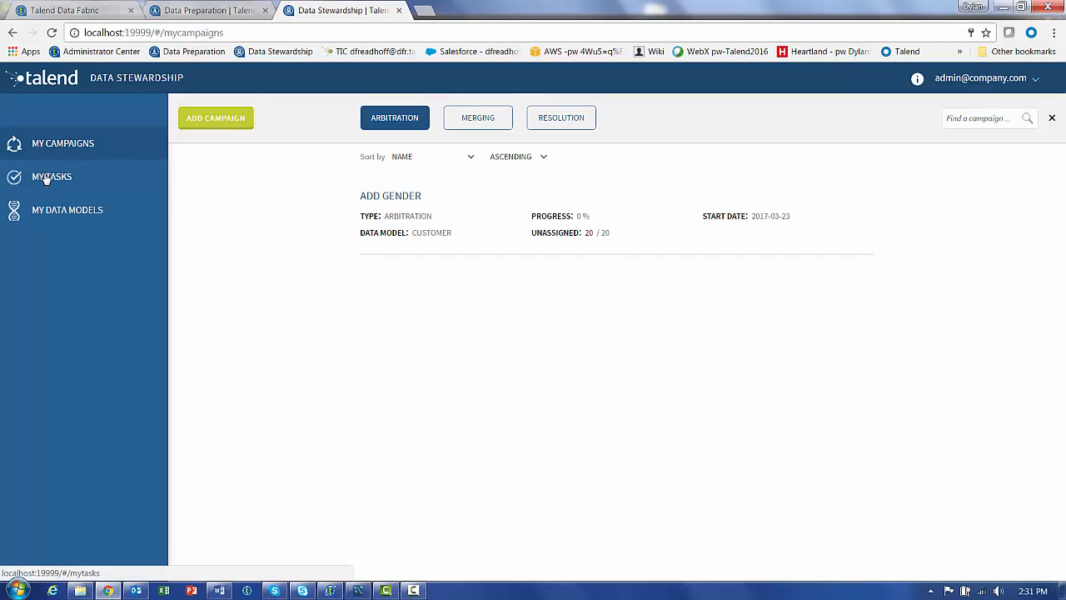
In the Add Gender unassigned tasks, select ten rows and assign them to me
click(51, 177)
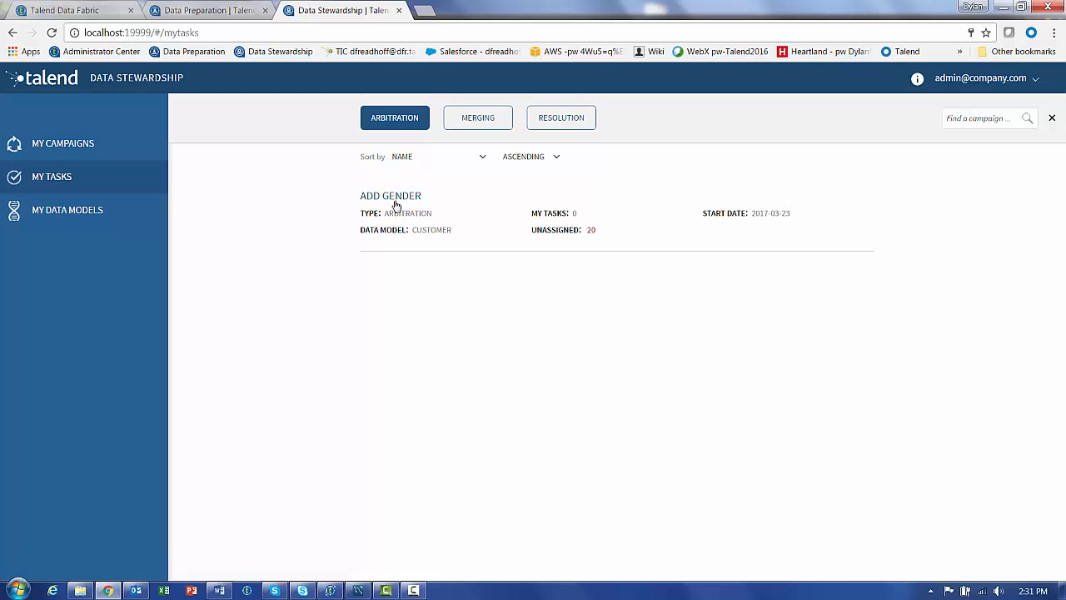
click(390, 195)
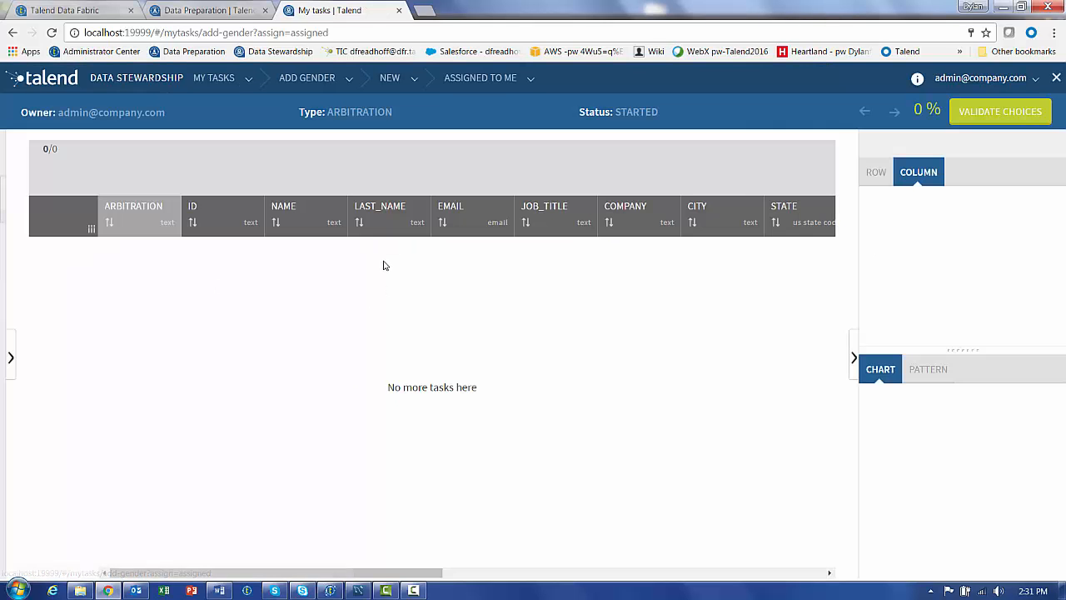
click(480, 79)
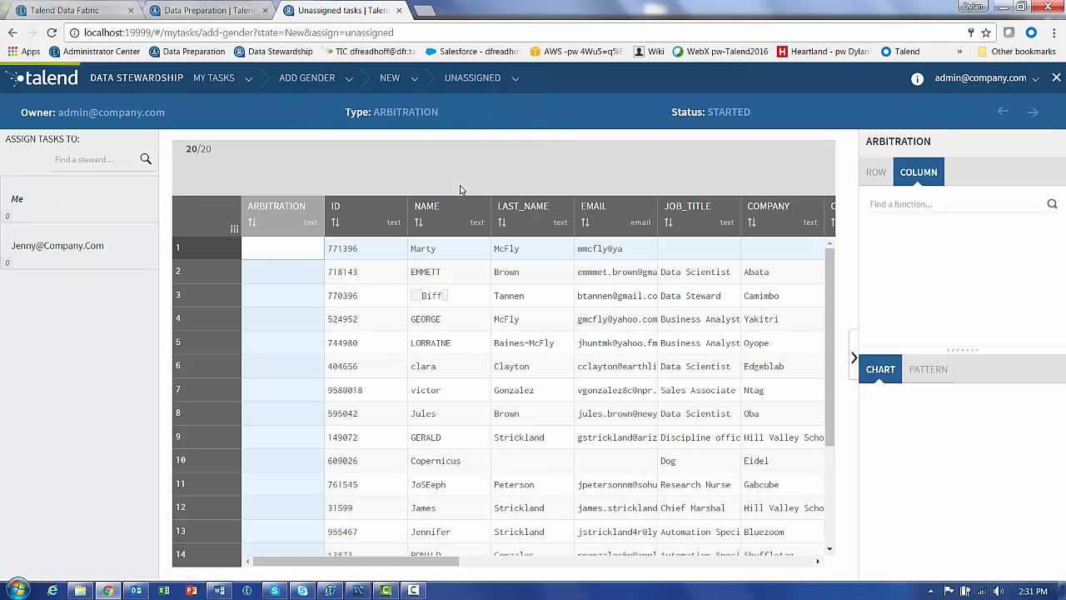
scroll(down, 3)
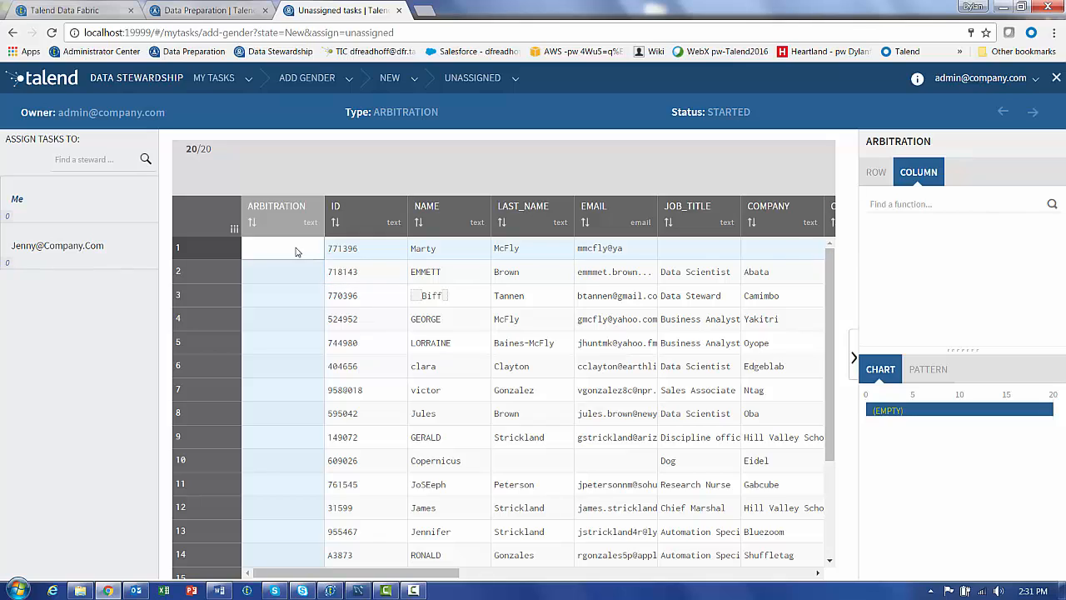
mouse_move(293, 247)
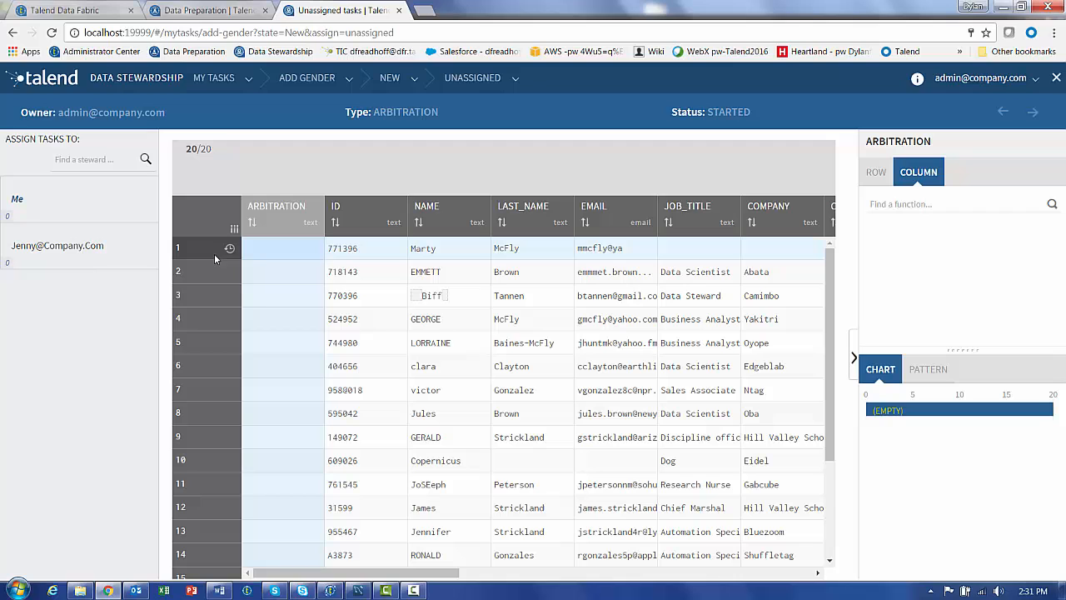
scroll(down, 3)
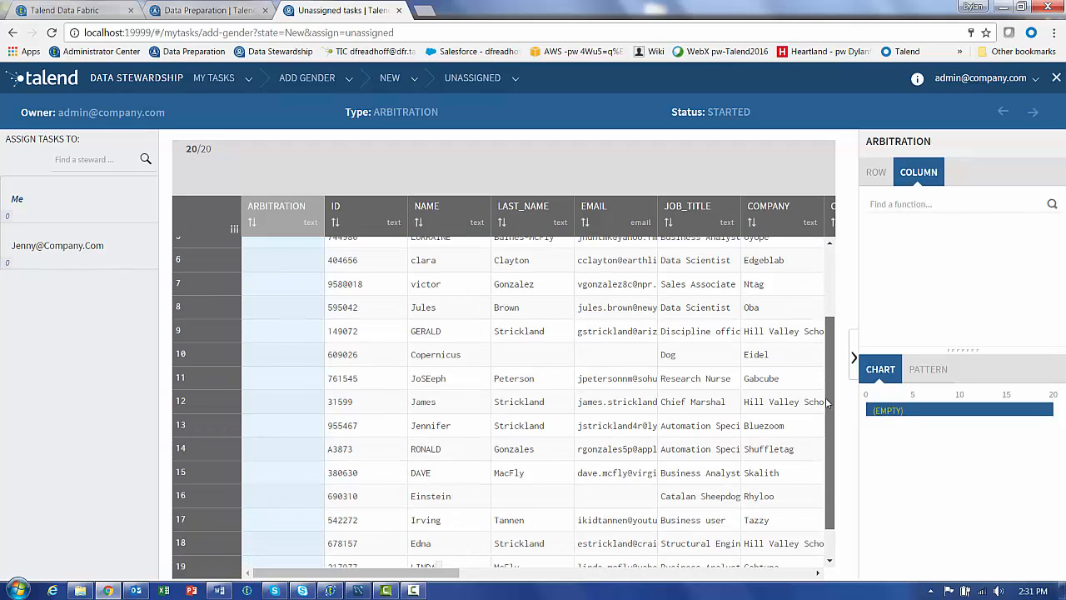
scroll(down, 3)
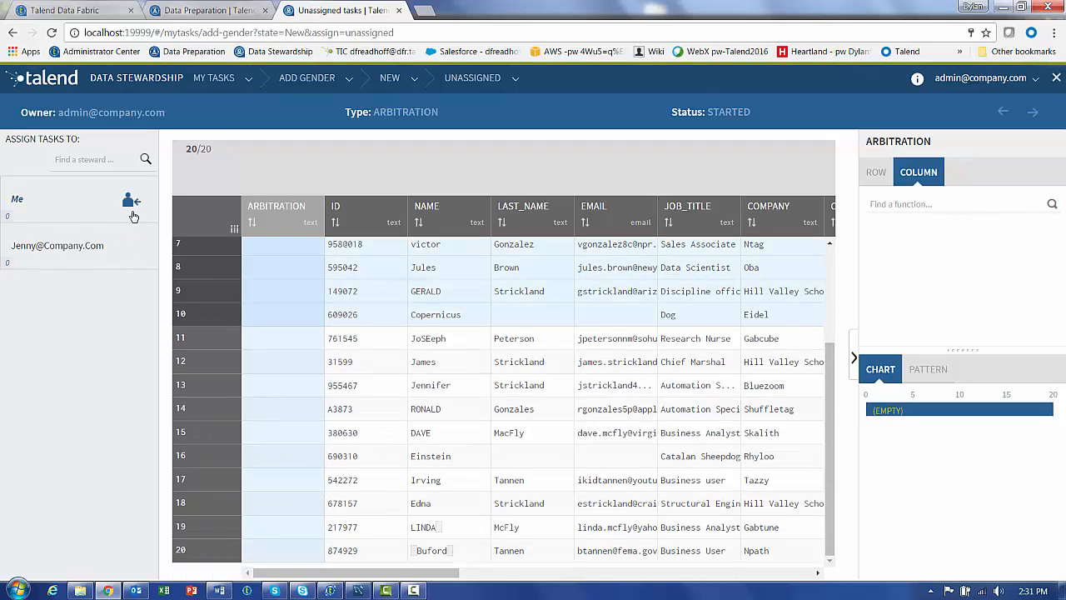
click(130, 200)
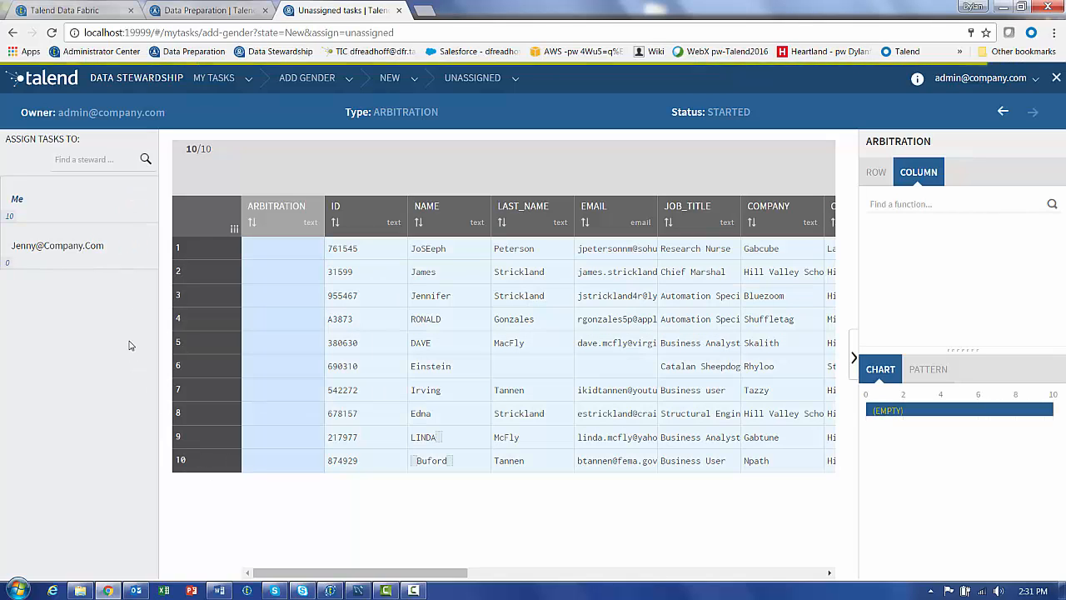
click(126, 245)
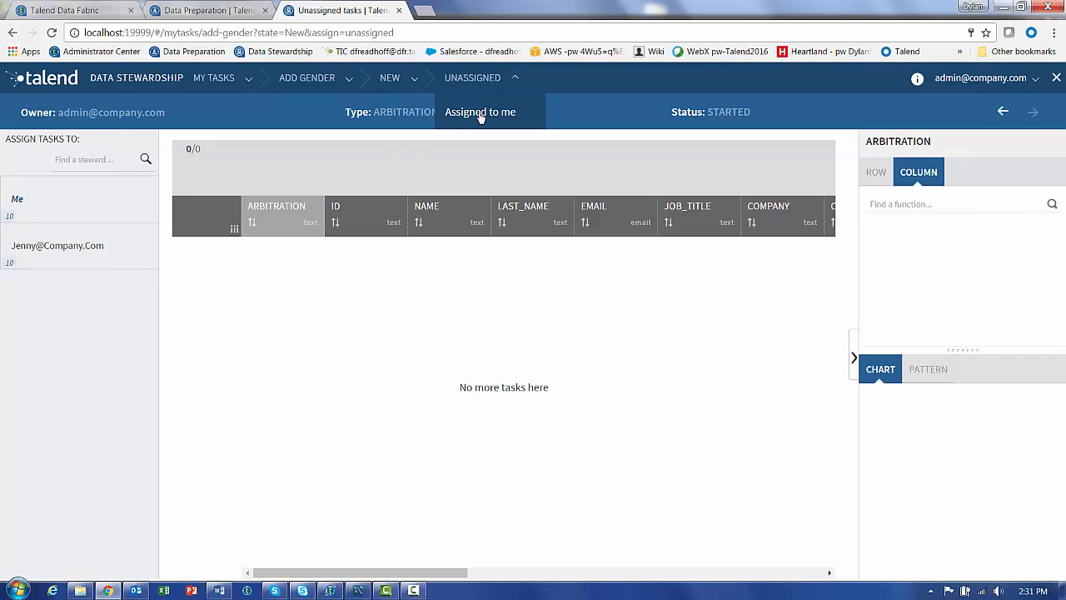
Mark my assigned customers Male or Female, validate the choices and dismiss the confirmation
click(479, 112)
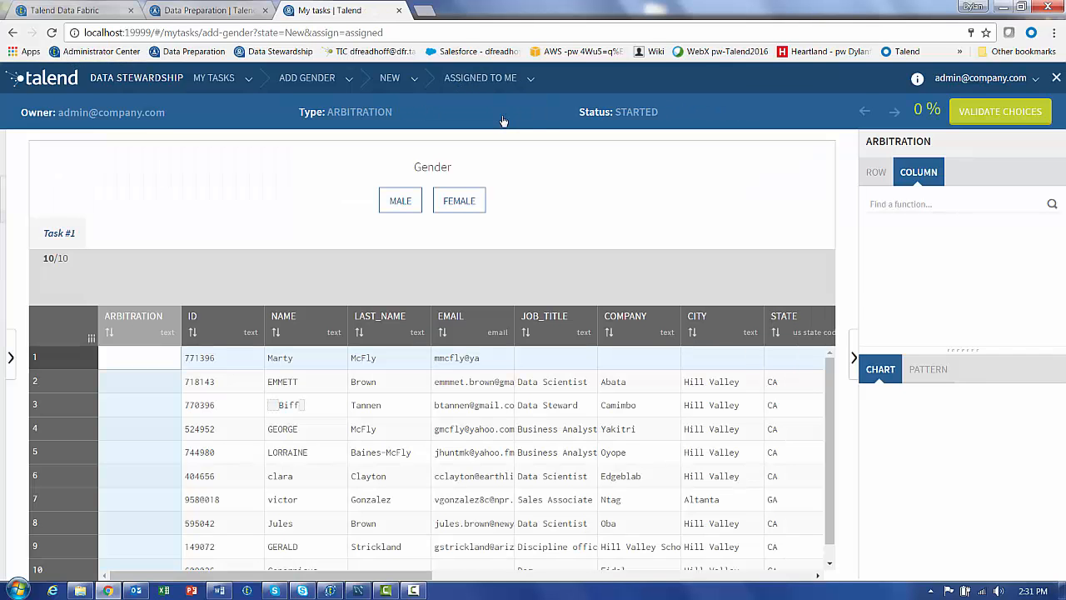
scroll(down, 3)
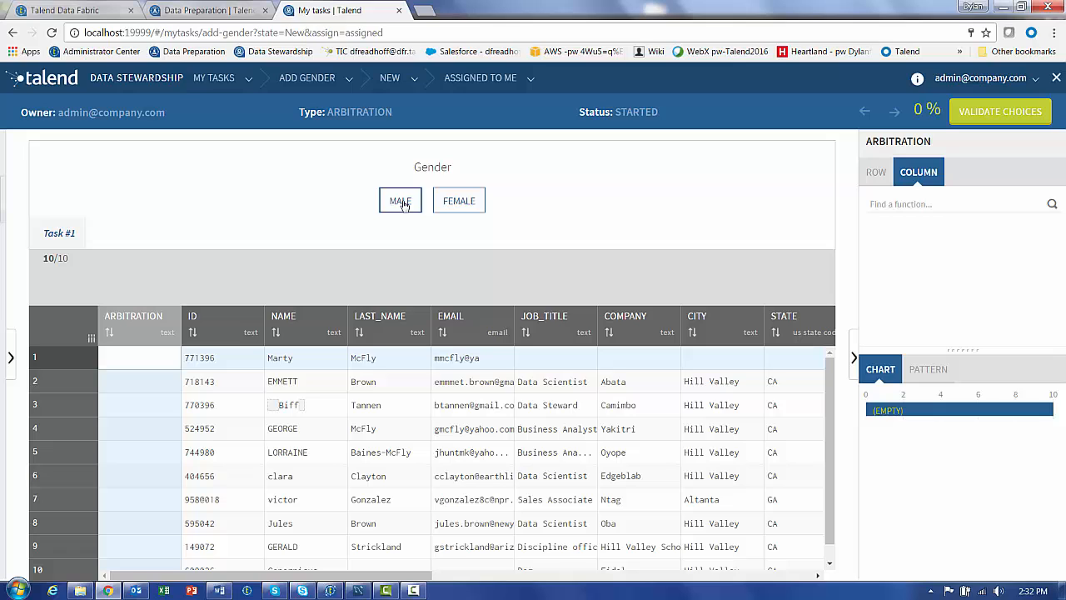
click(400, 200)
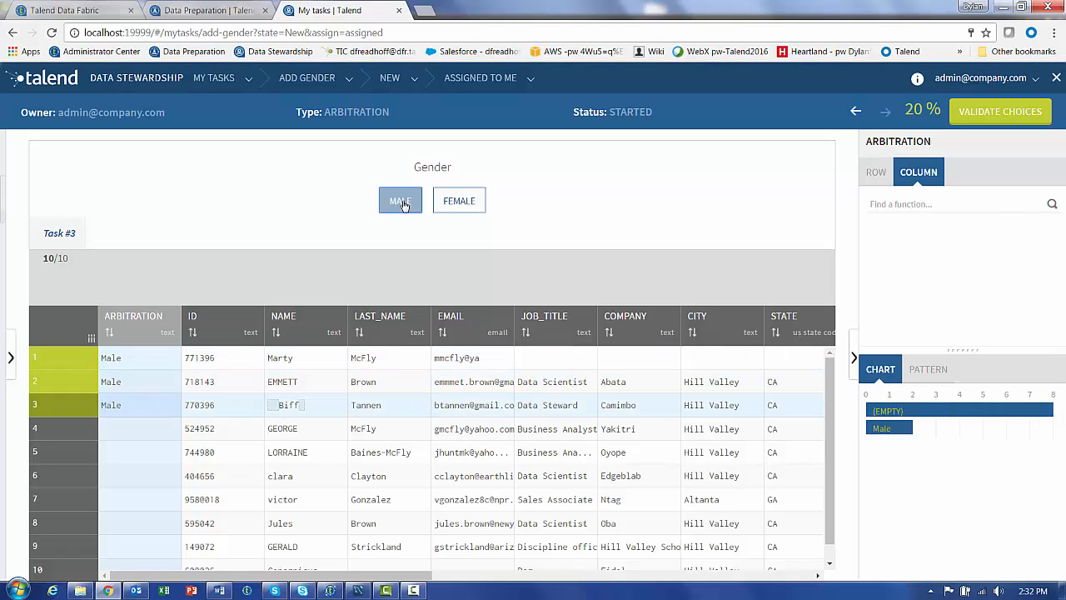
click(459, 200)
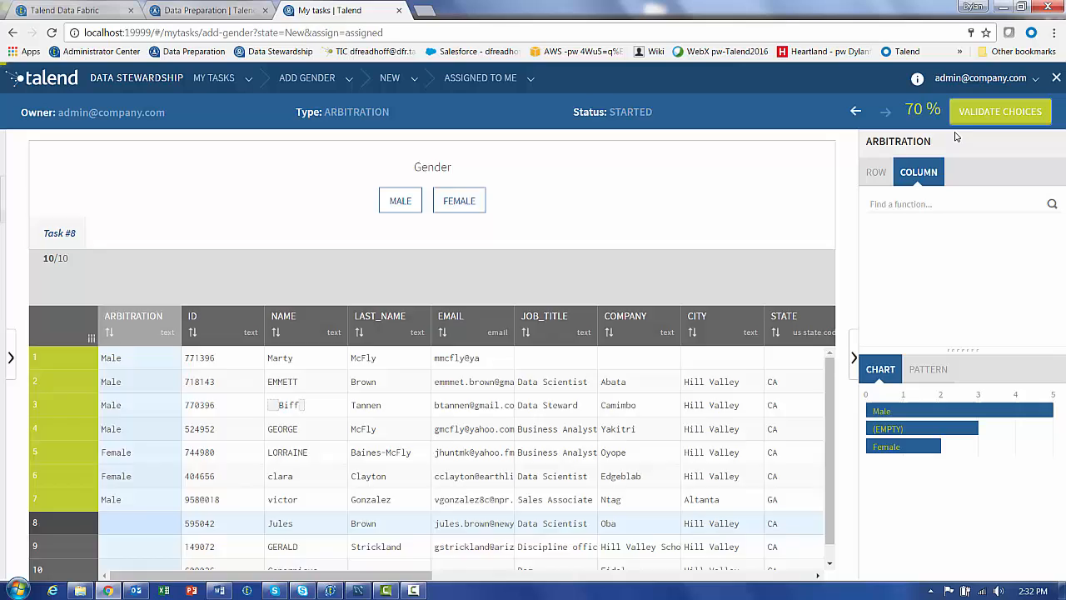
click(1000, 110)
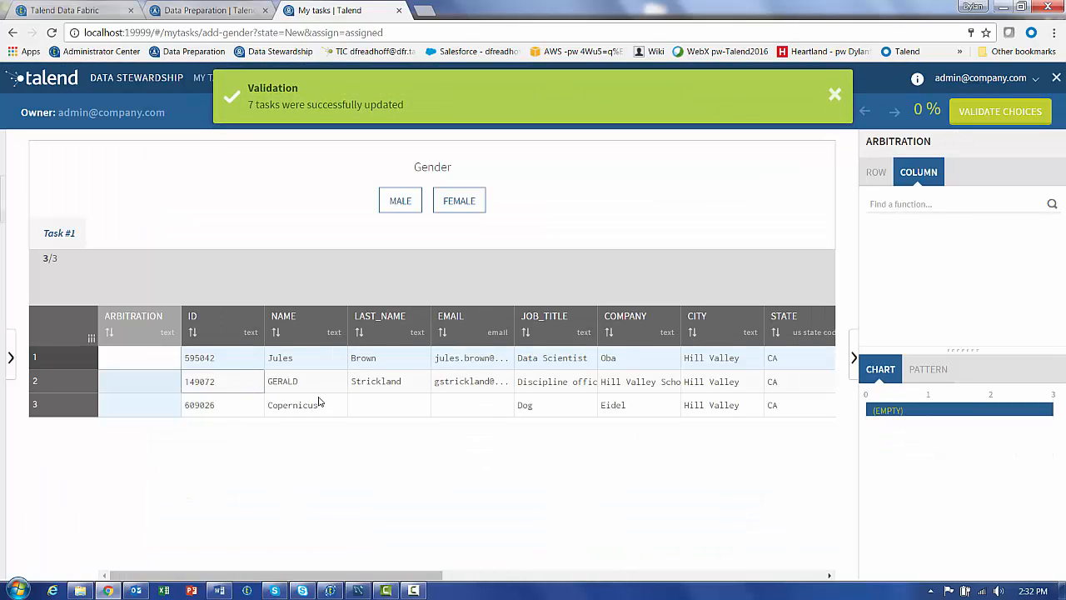
click(835, 93)
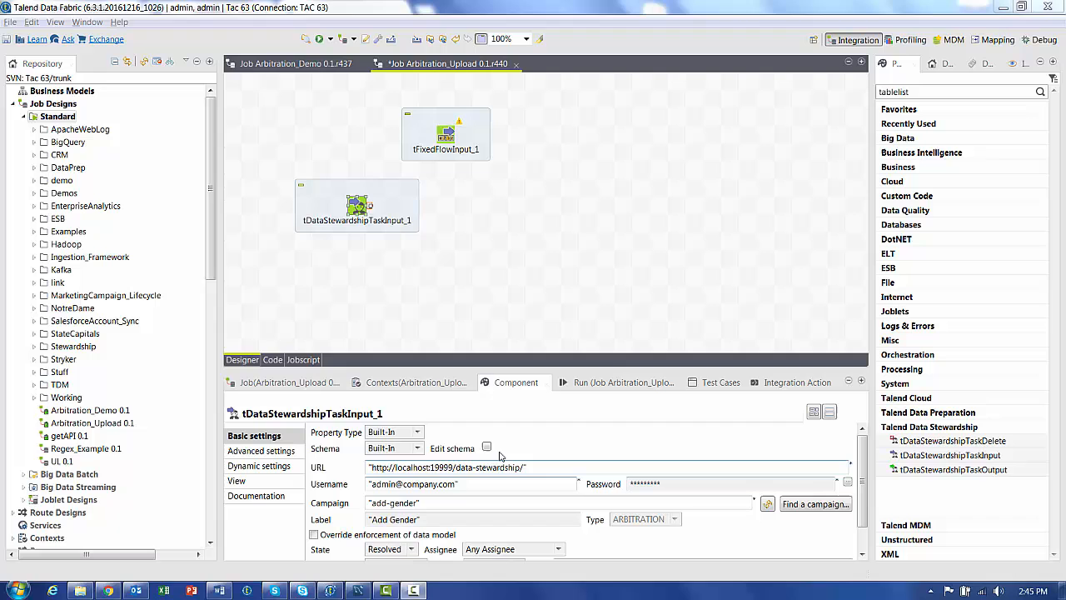
Check the task input's TDS_ARBITRATION schema column and add a tMap to the canvas
click(487, 448)
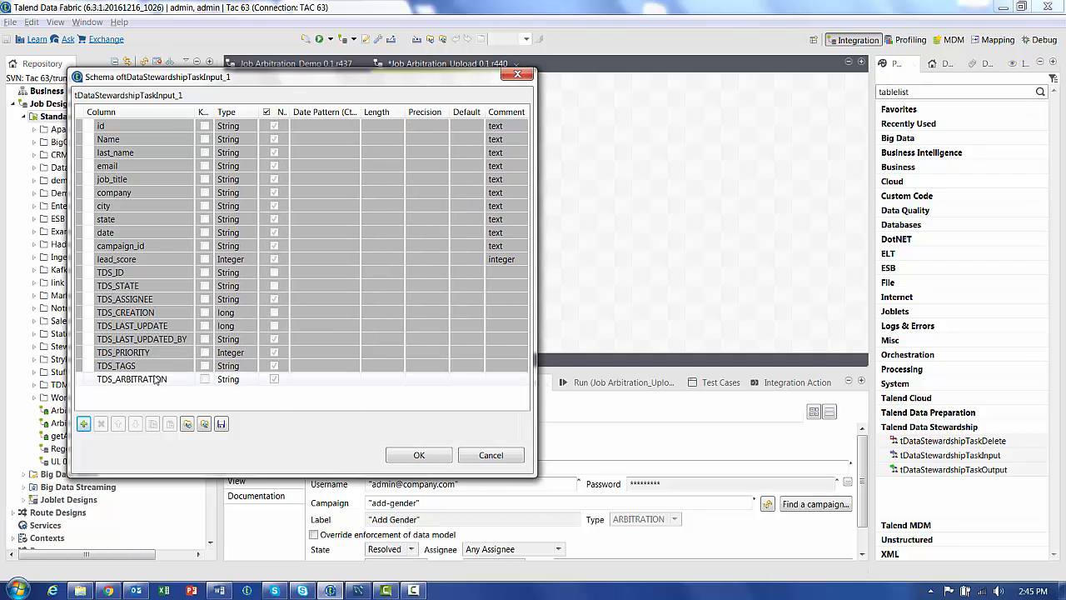
click(418, 454)
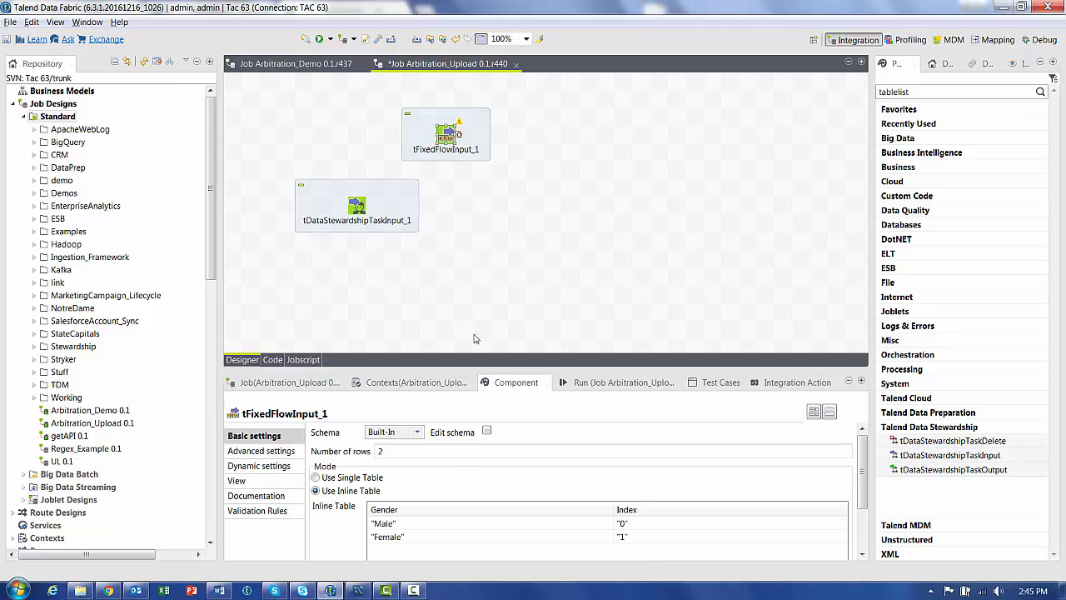
mouse_move(625, 536)
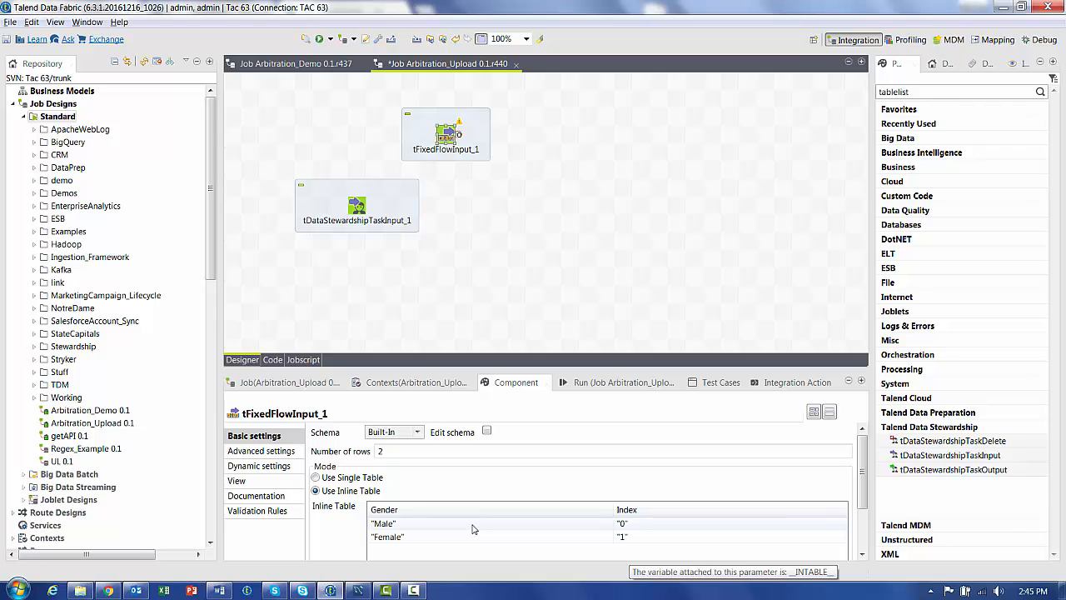
mouse_move(456, 263)
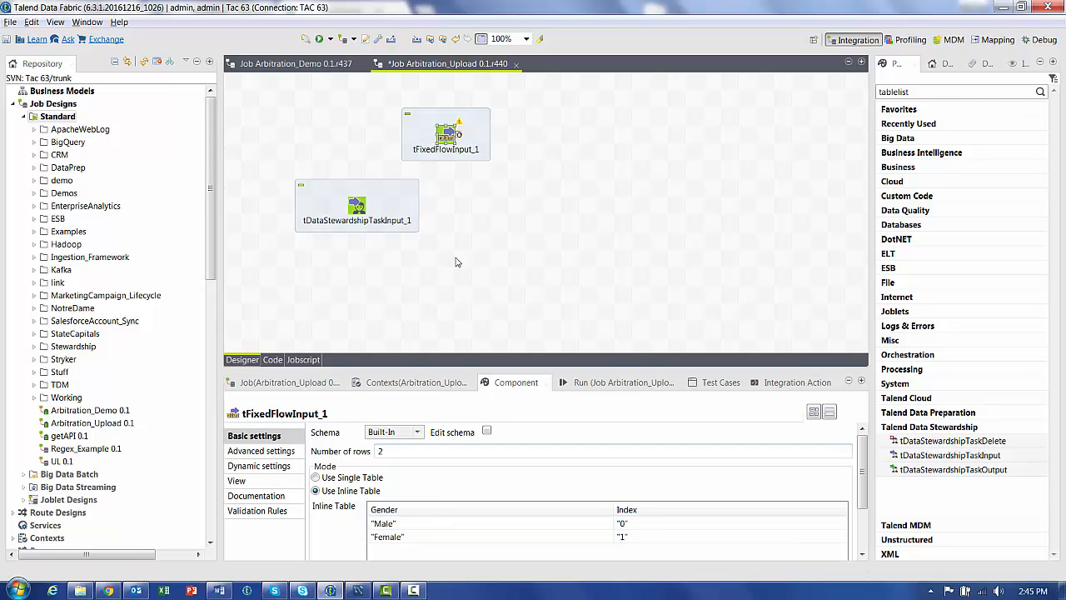
text(tmap)
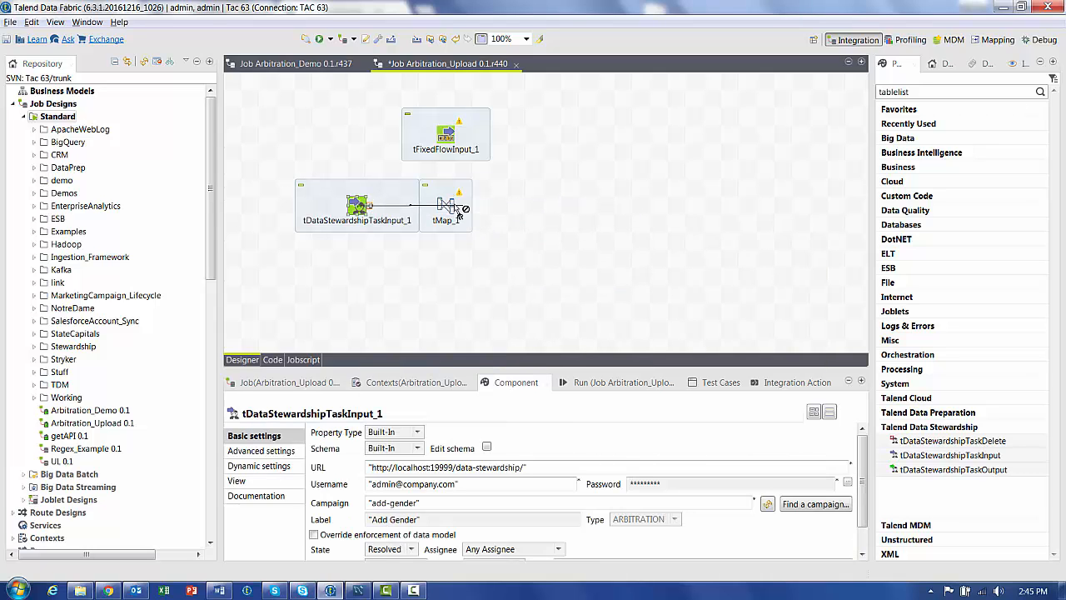
Connect the Male/Female list to tMap_1 as lookup row2 and open its Map Editor
click(447, 135)
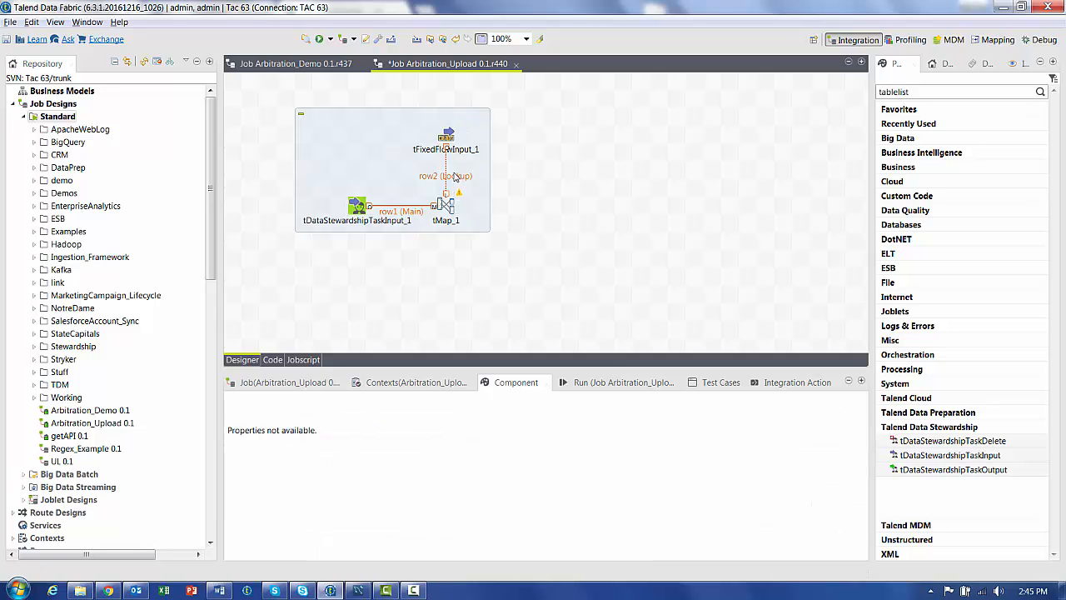
double_click(447, 205)
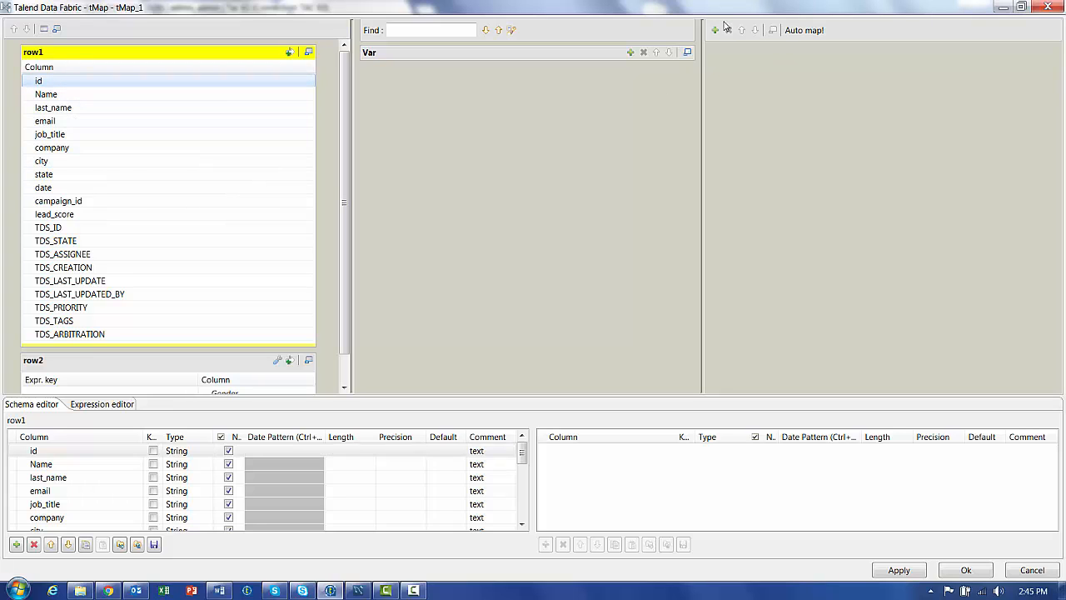
Add output out1 mapping row1 customer fields plus row2.Gender, then apply the mapping
click(715, 30)
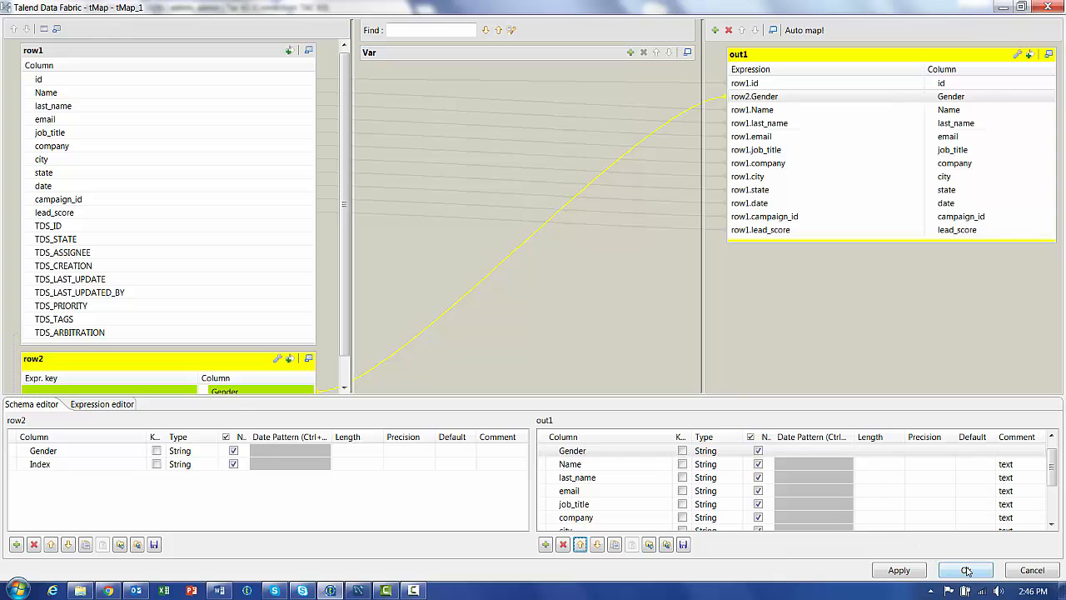
click(967, 570)
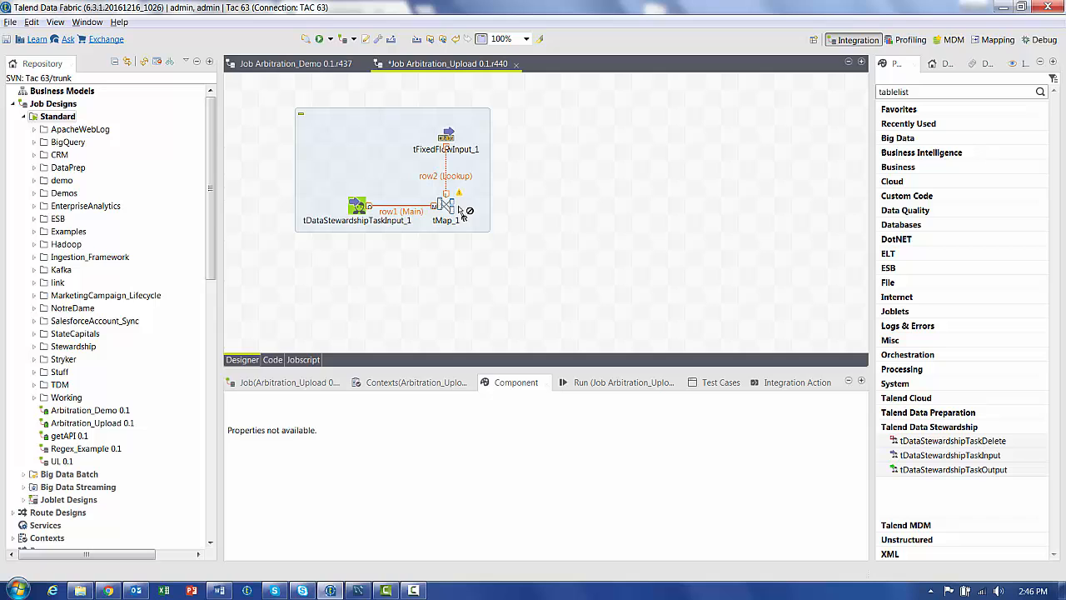
Target table WithGender with Drop table if exists and create, then place a task-delete component below
click(446, 207)
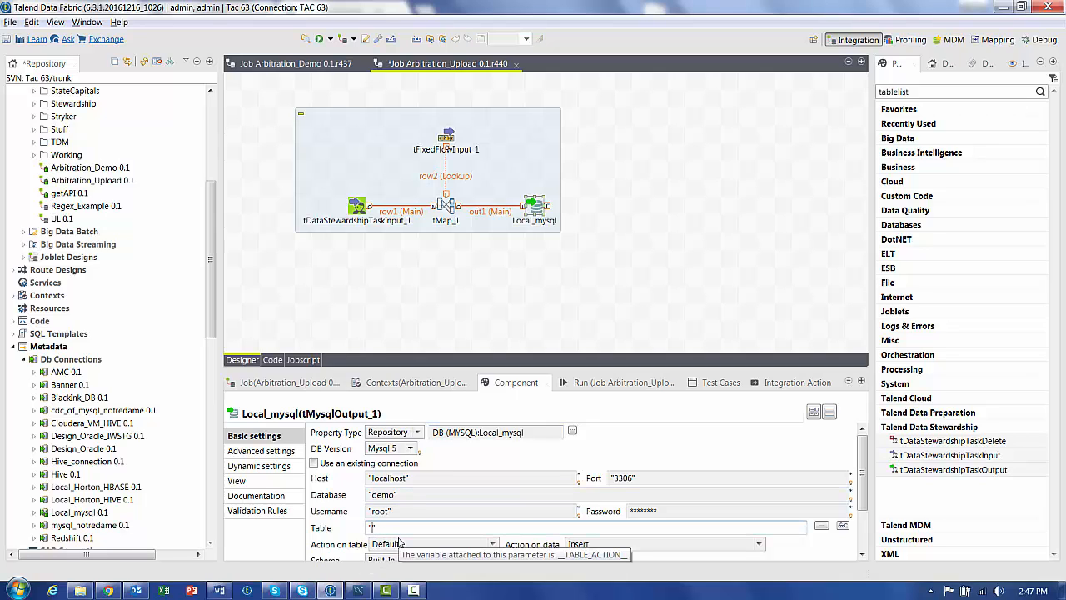
text(WithGender)
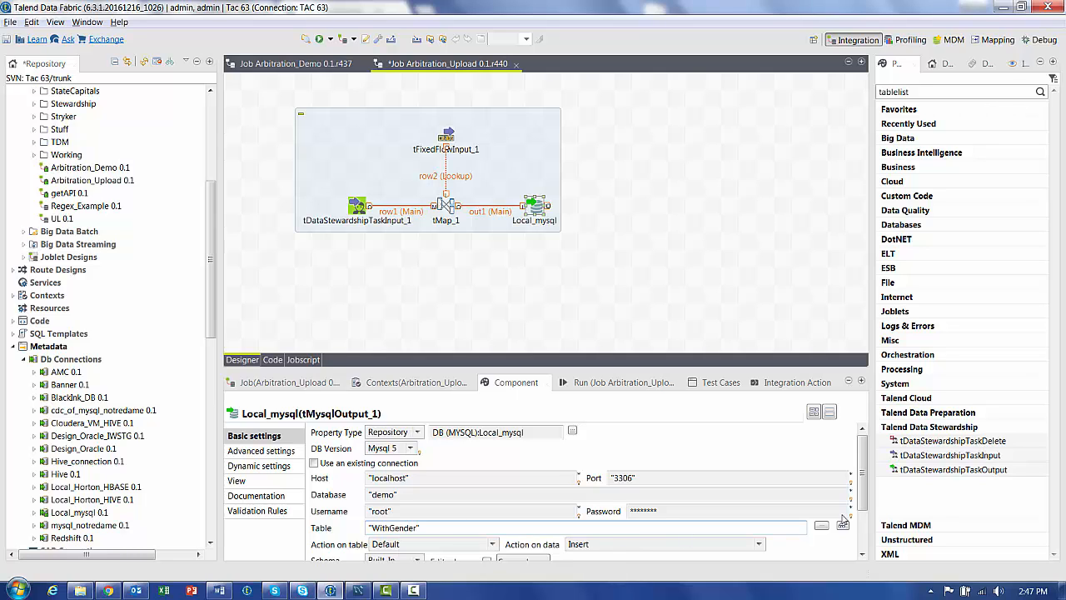
scroll(down, 3)
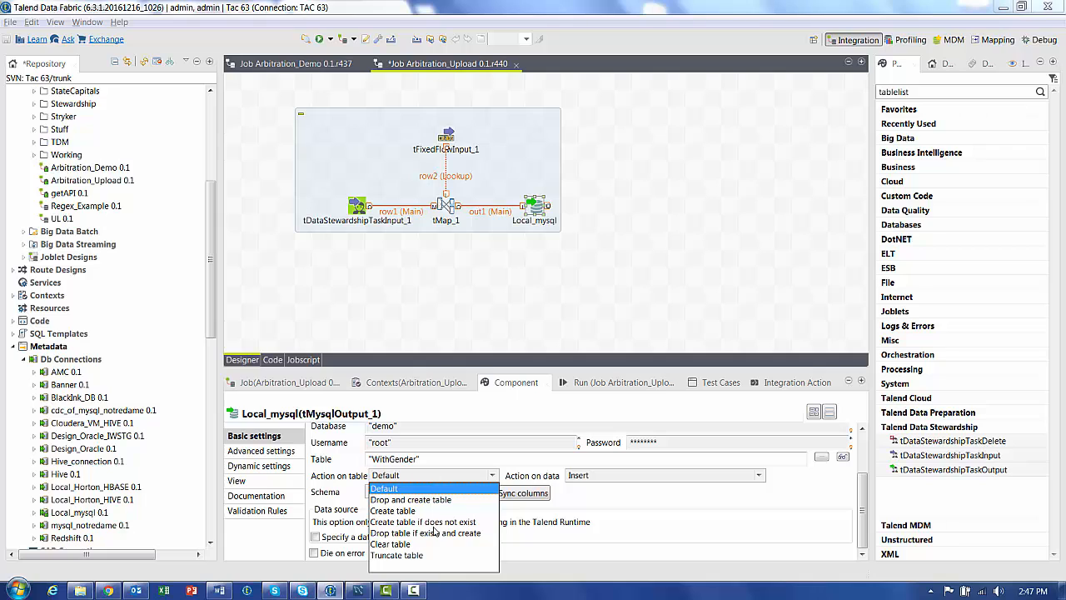
click(425, 533)
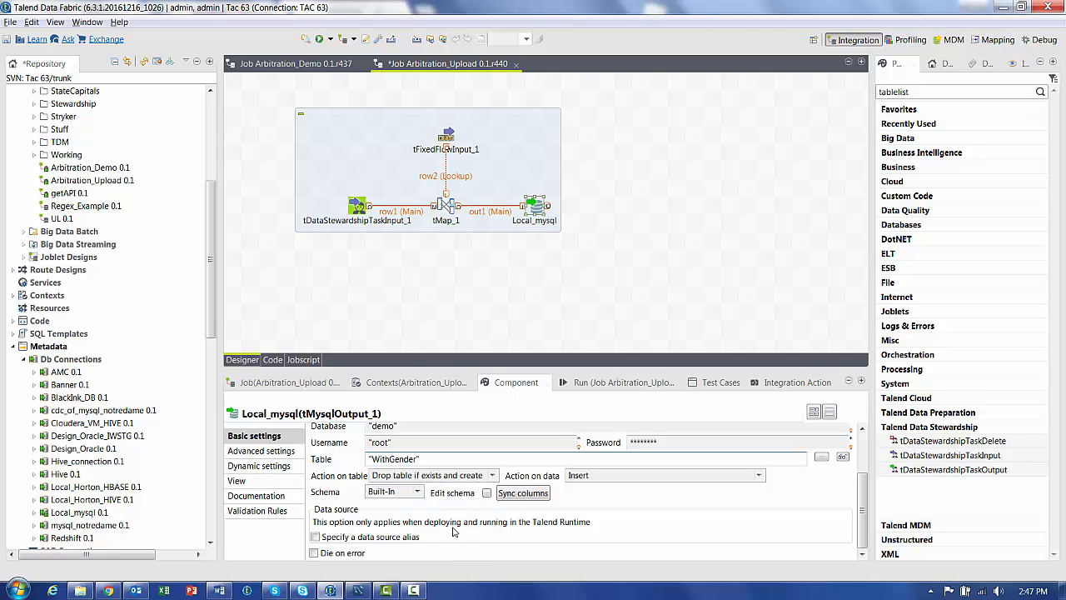
mouse_move(259, 280)
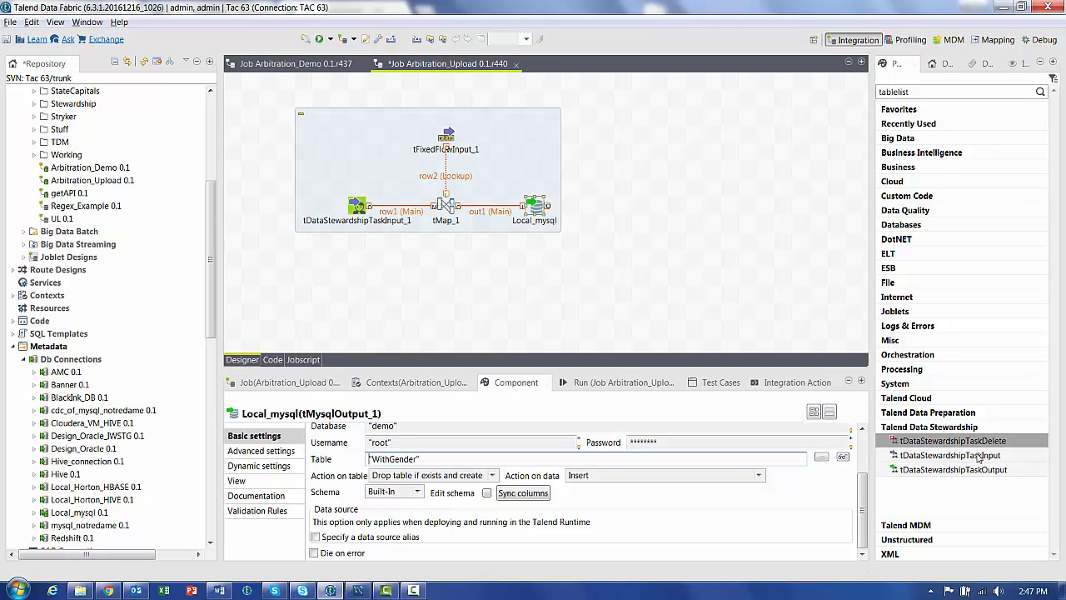
drag(953, 440, 357, 276)
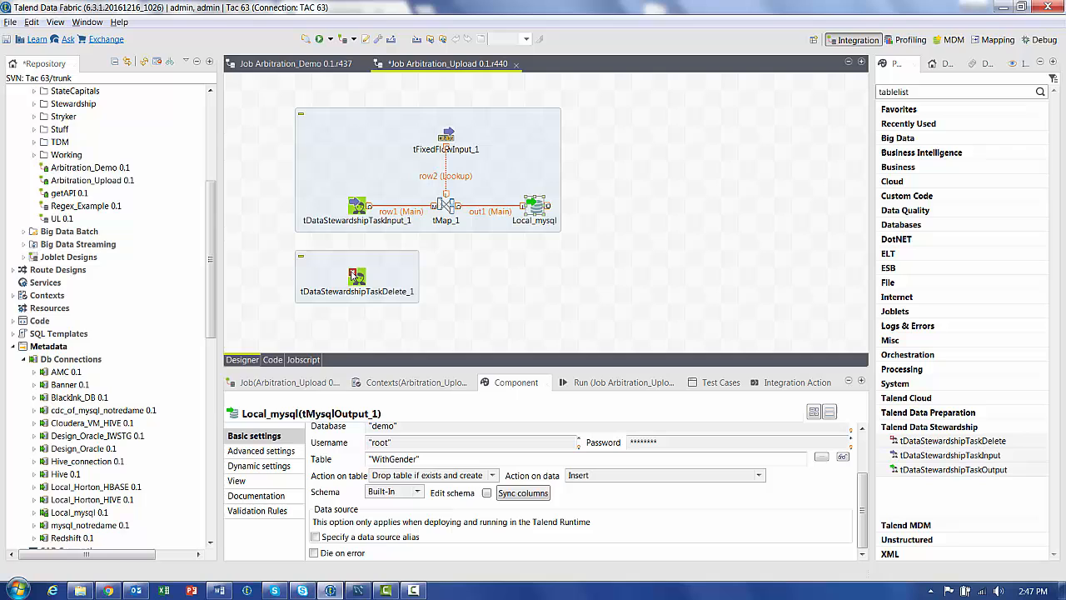
Trigger the task-delete component OnSubjobOk from the task input and set admin credentials
right_click(356, 207)
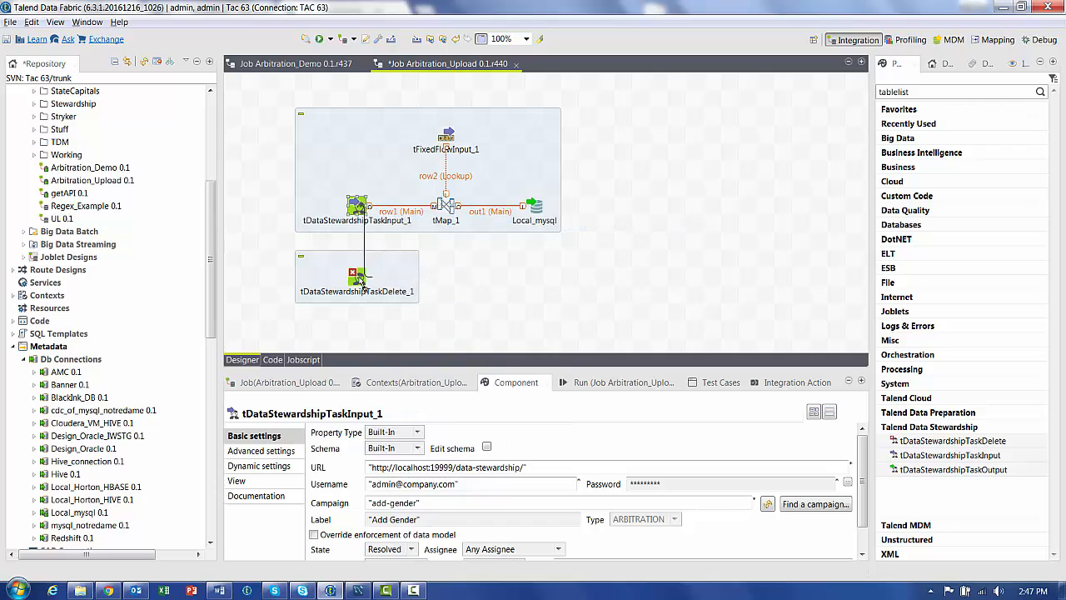
click(357, 275)
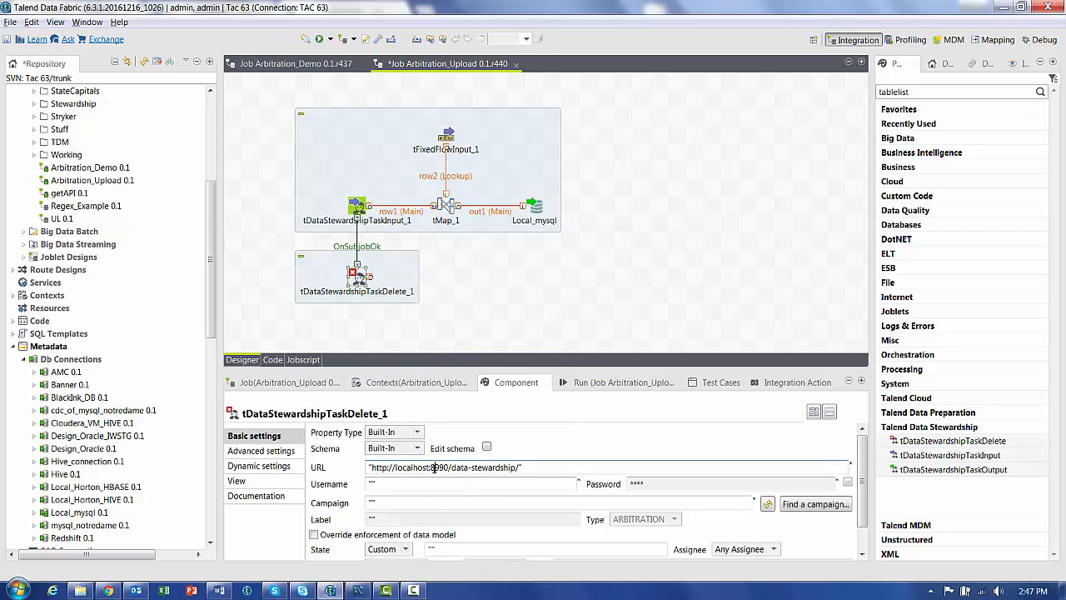
text(admin@comany.com)
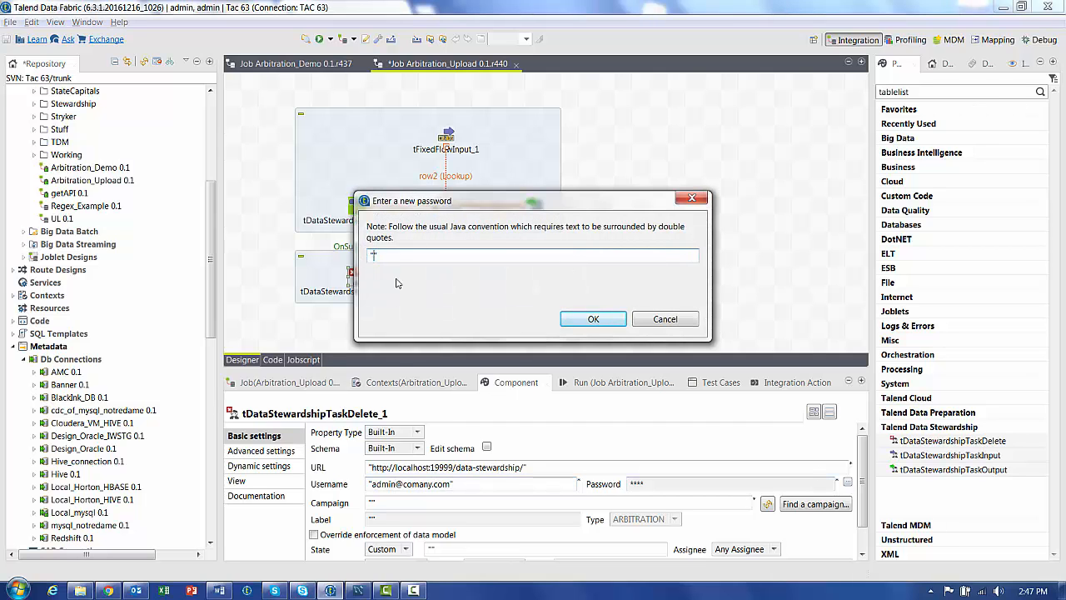
click(593, 320)
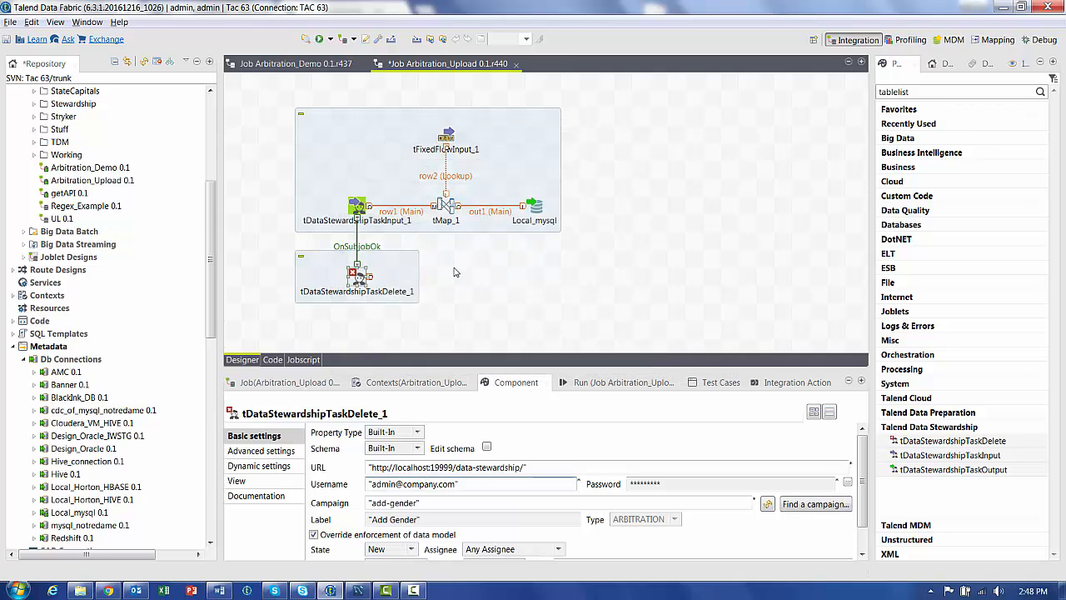
Choose the task state to delete for the Add Gender campaign
scroll(down, 3)
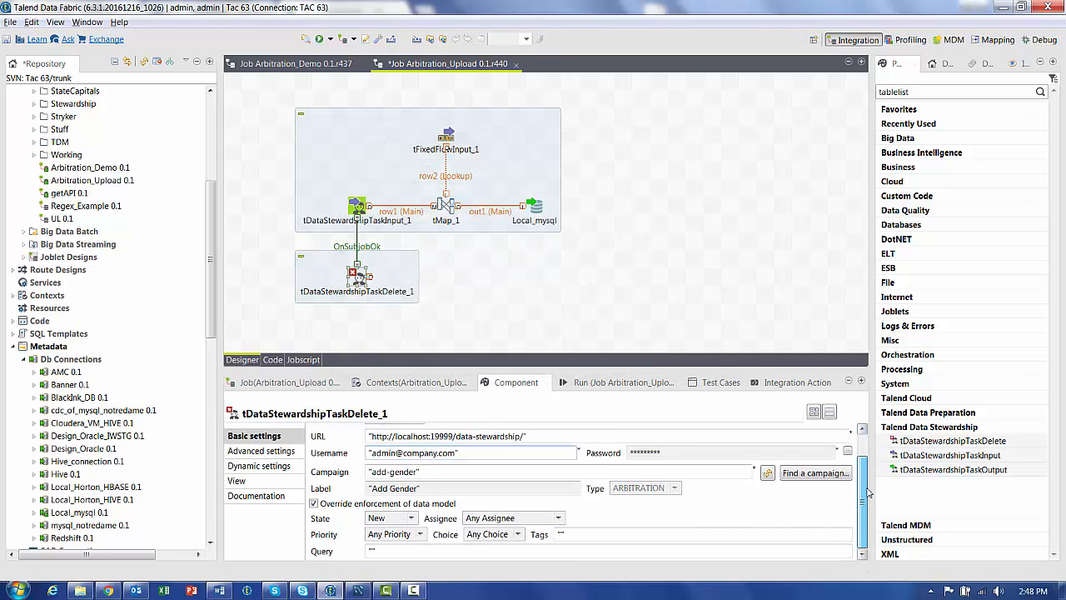
click(410, 516)
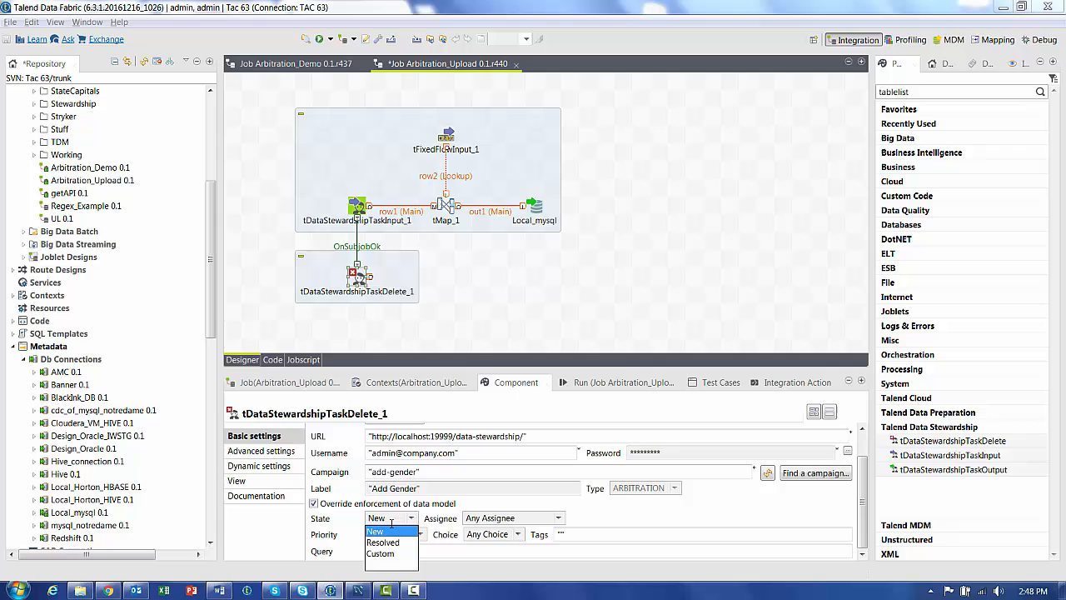
click(383, 544)
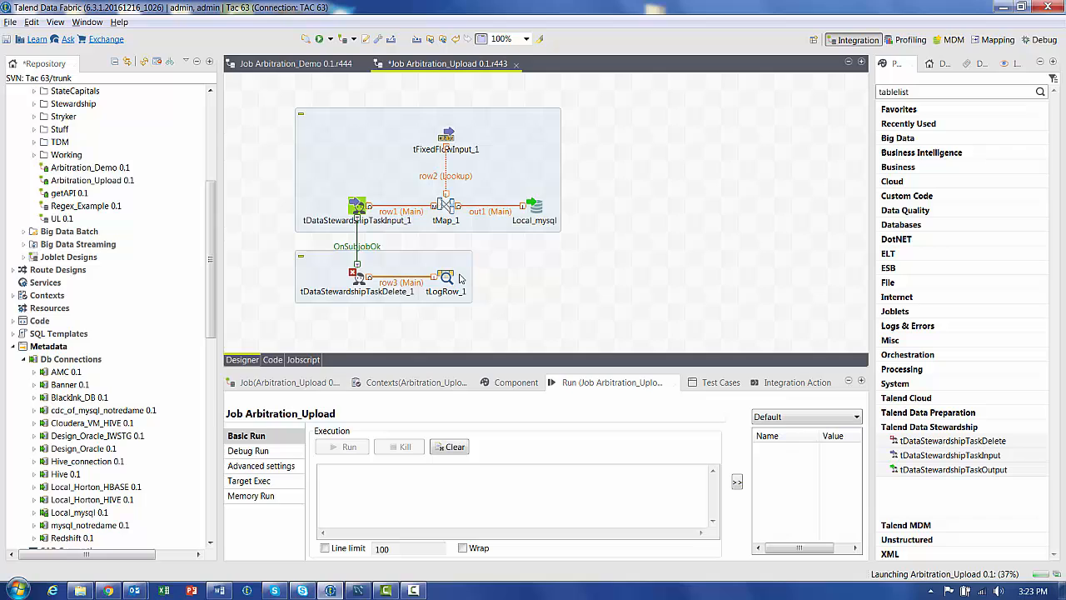
Run Arbitration_Upload to exit code 0, then switch to MySQL Workbench
click(350, 447)
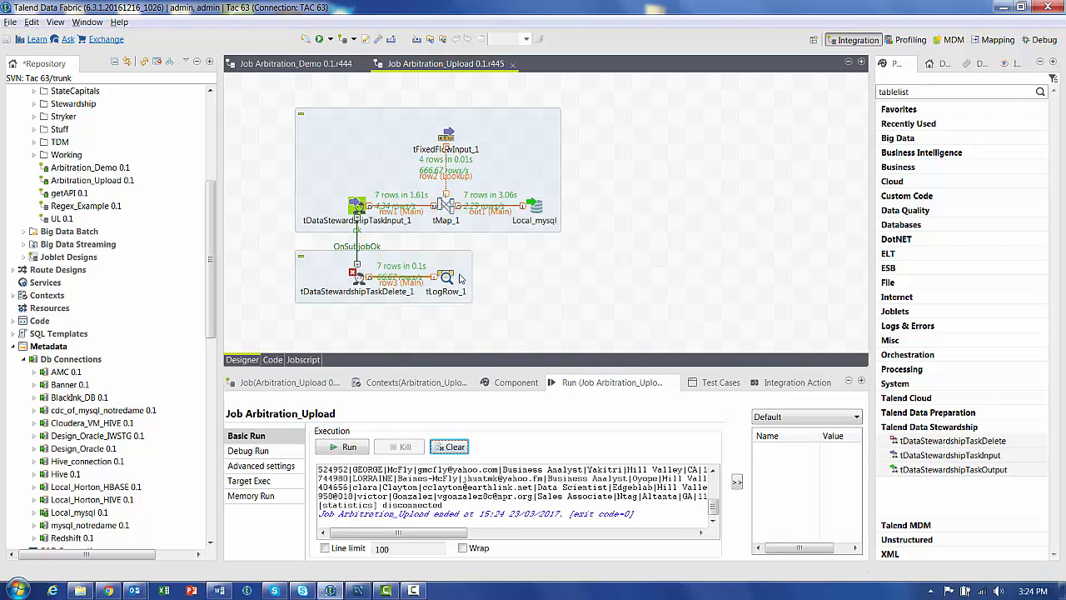
click(385, 590)
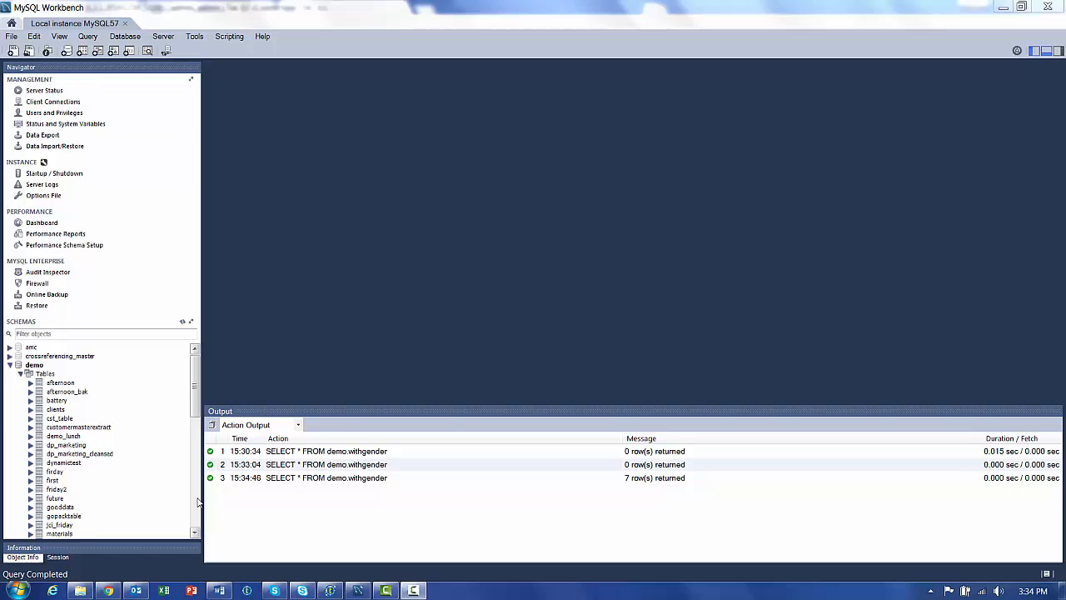
Select the withgender table under demo > Tables in the Schemas navigator
scroll(down, 3)
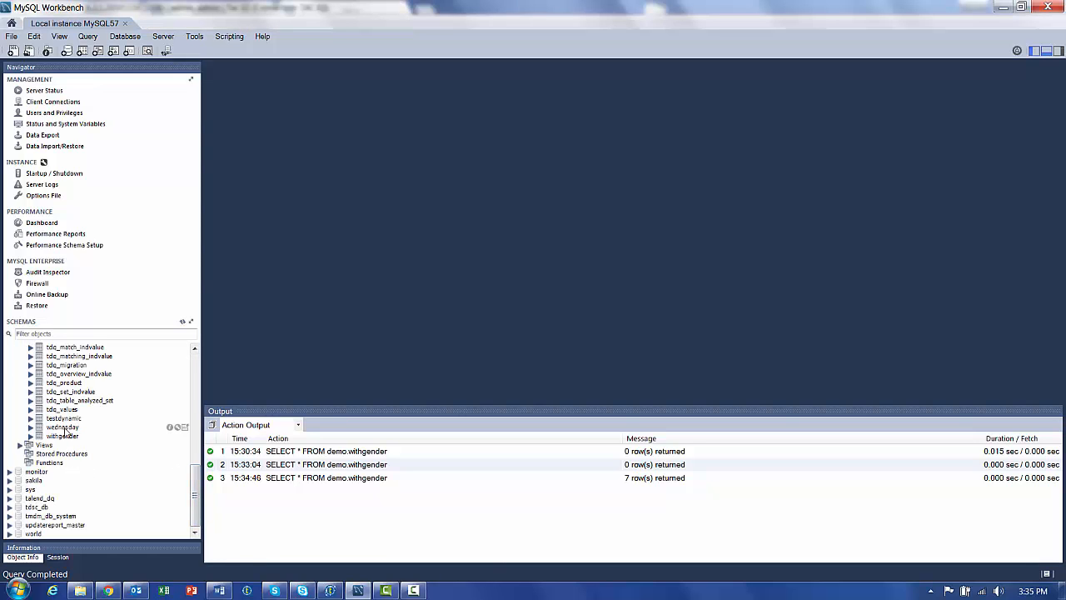
click(61, 436)
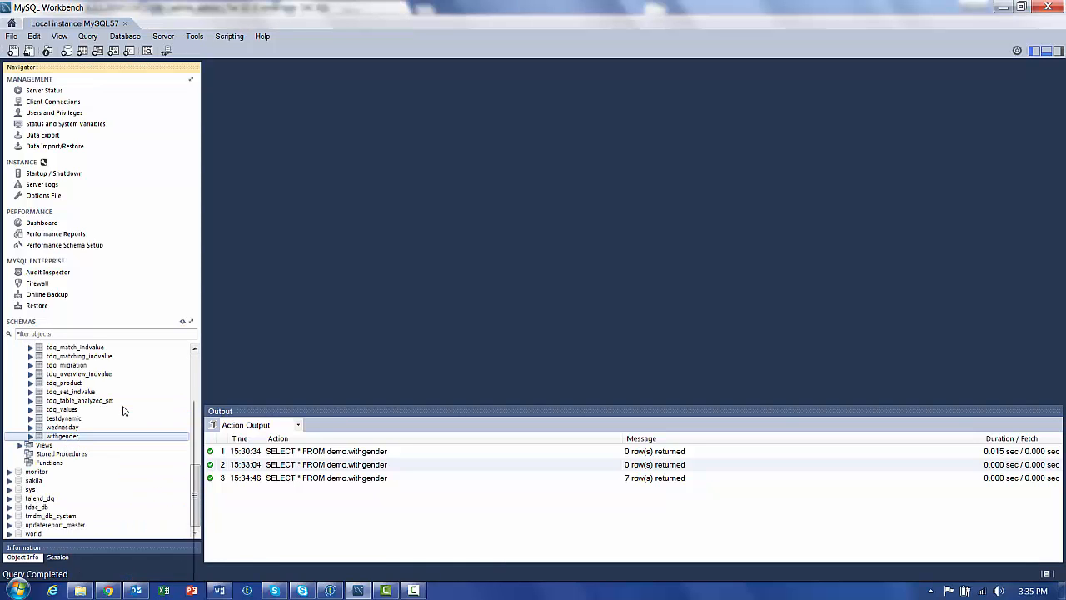